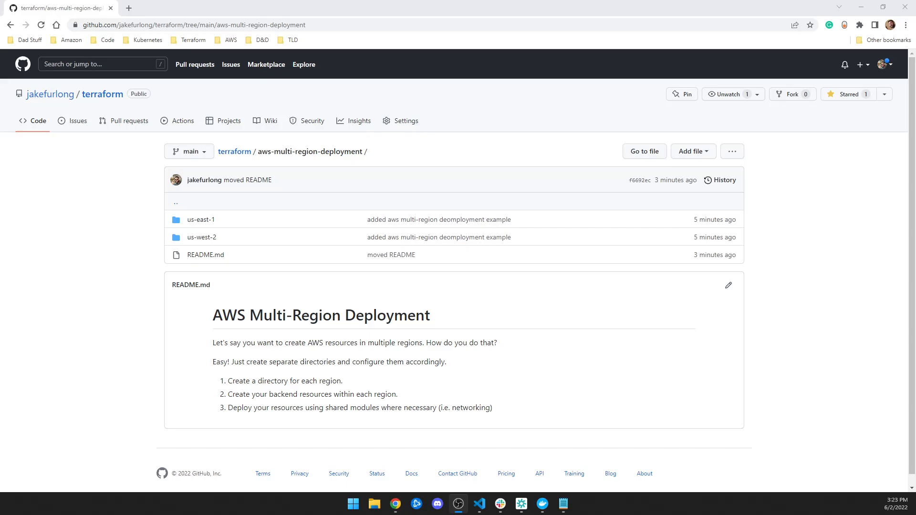
{"action": "mouse_move", "coordinate": [675, 511]}
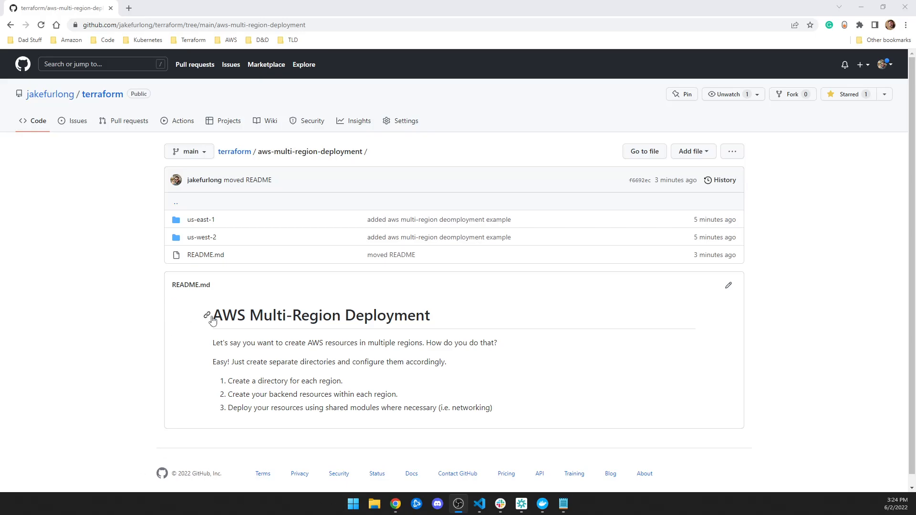
{"action": "mouse_move", "coordinate": [84, 334]}
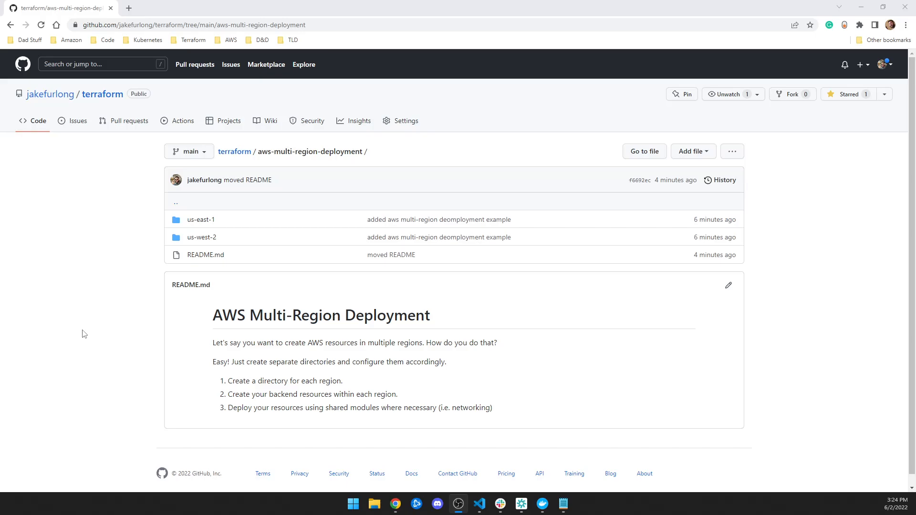
{"action": "mouse_move", "coordinate": [205, 255]}
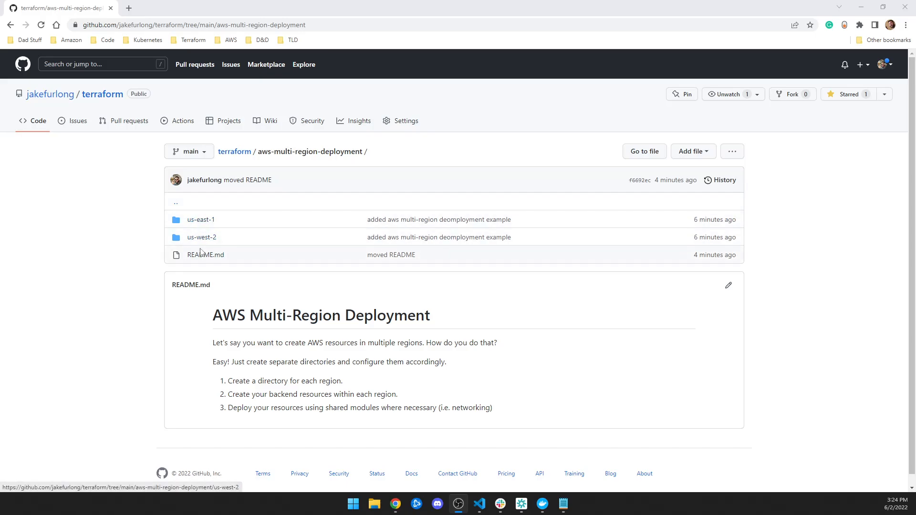
{"action": "mouse_move", "coordinate": [214, 268]}
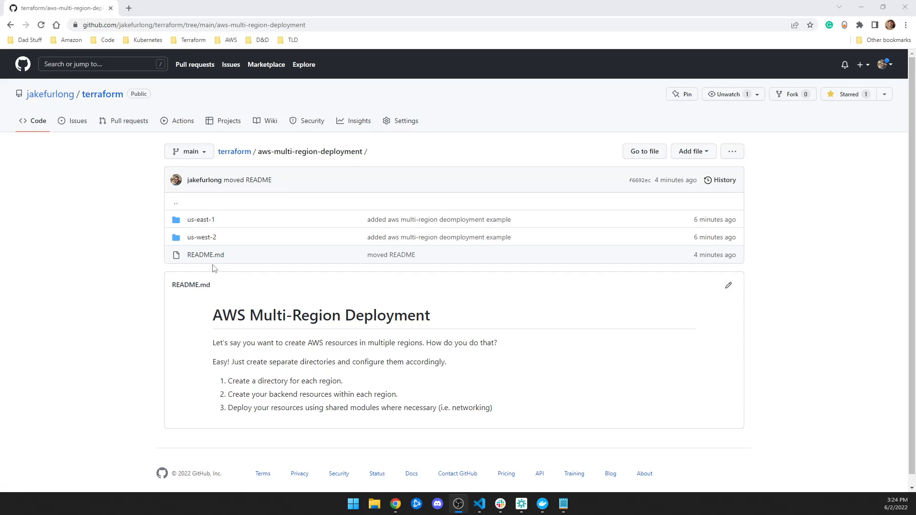
{"action": "mouse_move", "coordinate": [97, 260]}
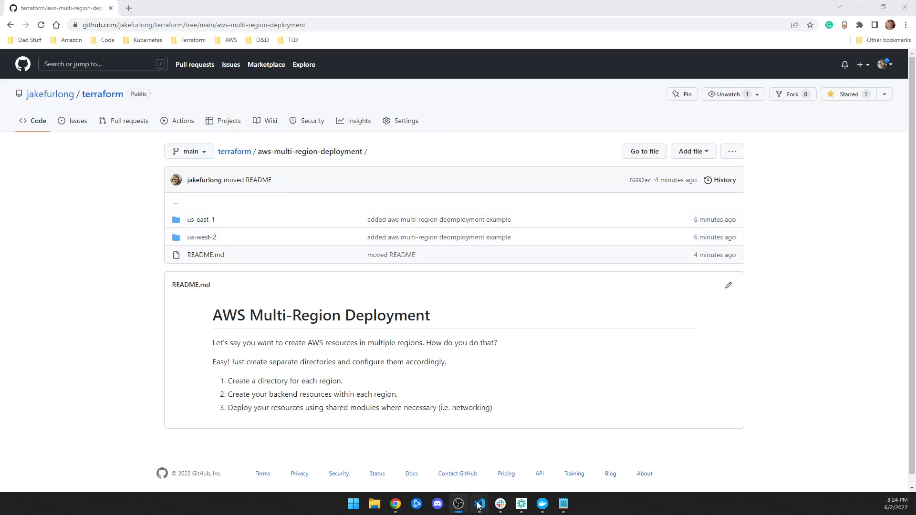
- Switch to the code editor and close the open main.tf and variables tabs
{"action": "left_click", "coordinate": [479, 503]}
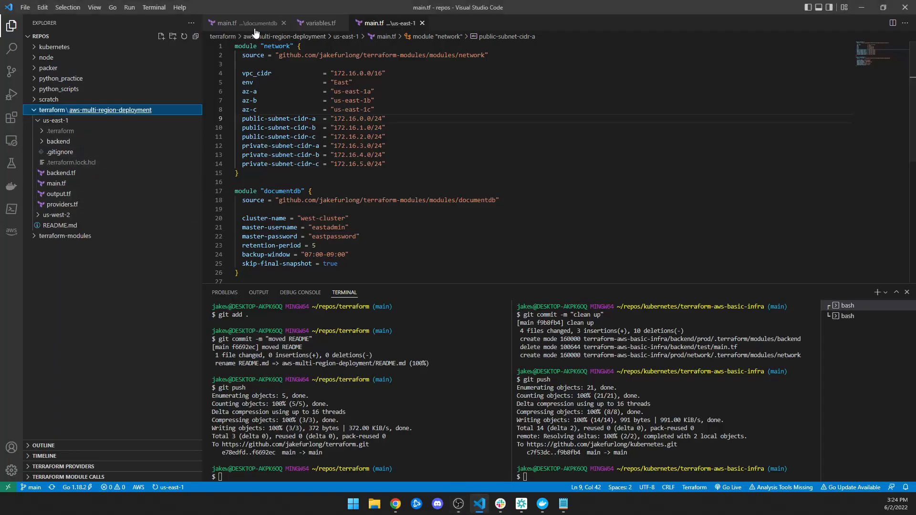
{"action": "left_click", "coordinate": [320, 23]}
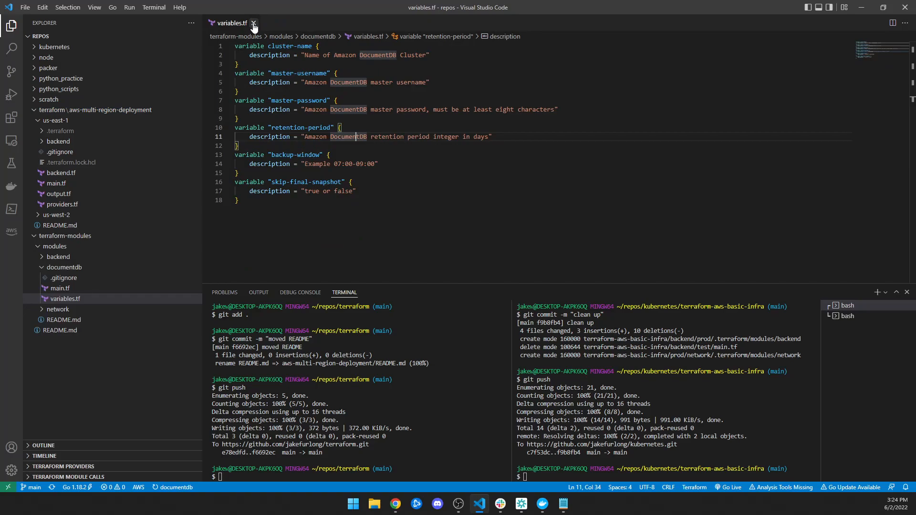
{"action": "left_click", "coordinate": [254, 23]}
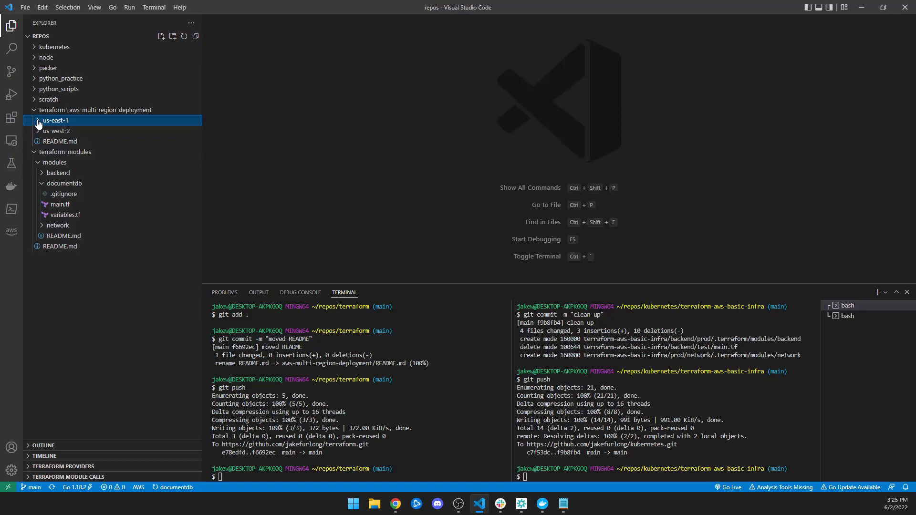
- Expand us-east-1 > backend, view backend.tf's bucket settings and peek at providers.tf
{"action": "left_click", "coordinate": [57, 120]}
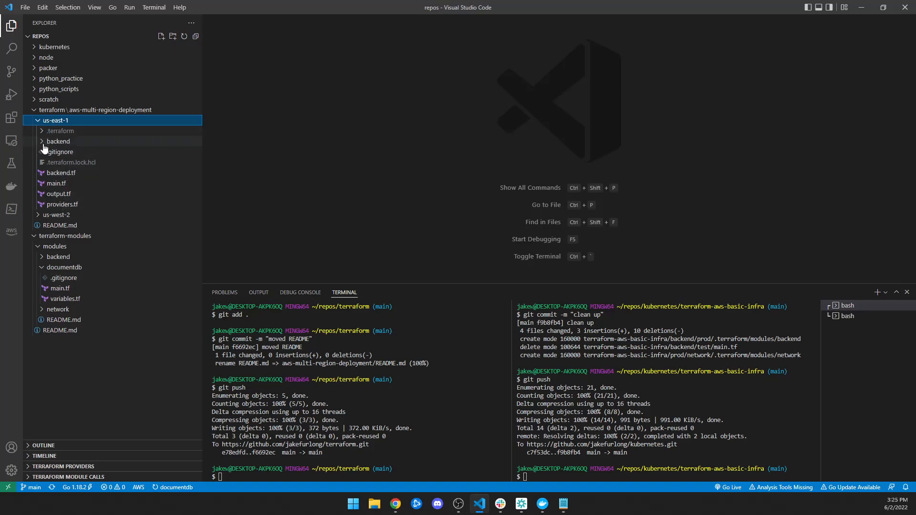
{"action": "left_click", "coordinate": [58, 141]}
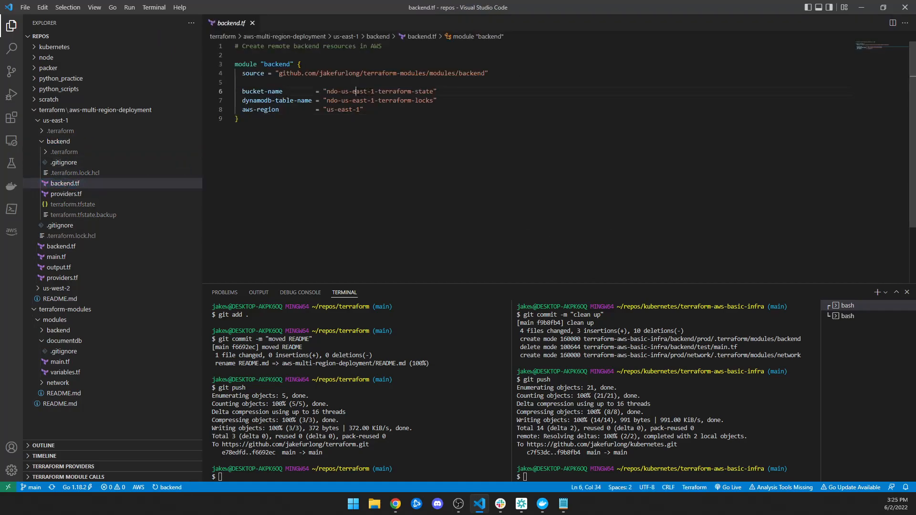
{"action": "left_click_drag", "start_coordinate": [354, 91], "coordinate": [363, 109]}
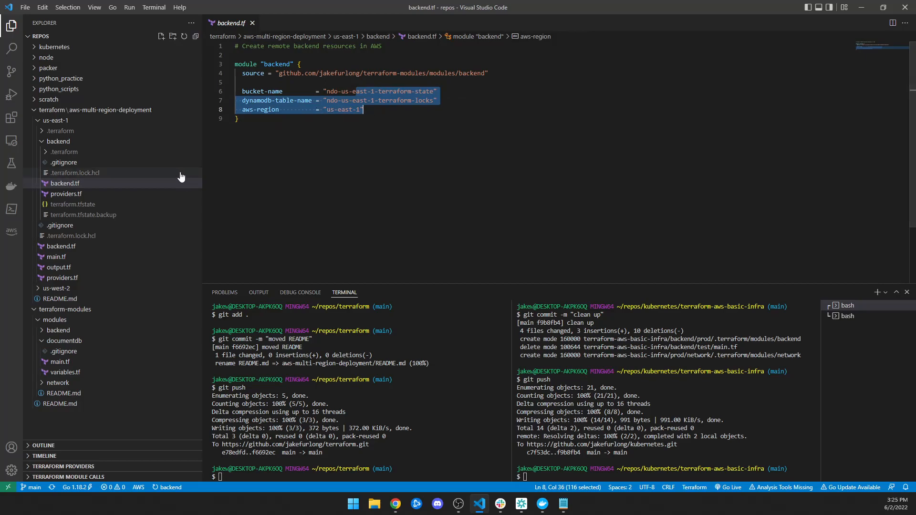
{"action": "left_click", "coordinate": [66, 194]}
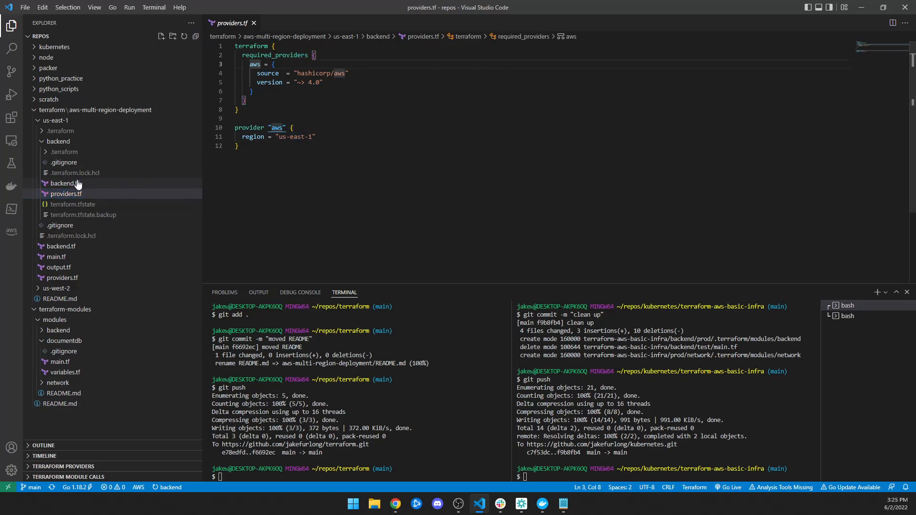
{"action": "left_click", "coordinate": [64, 183]}
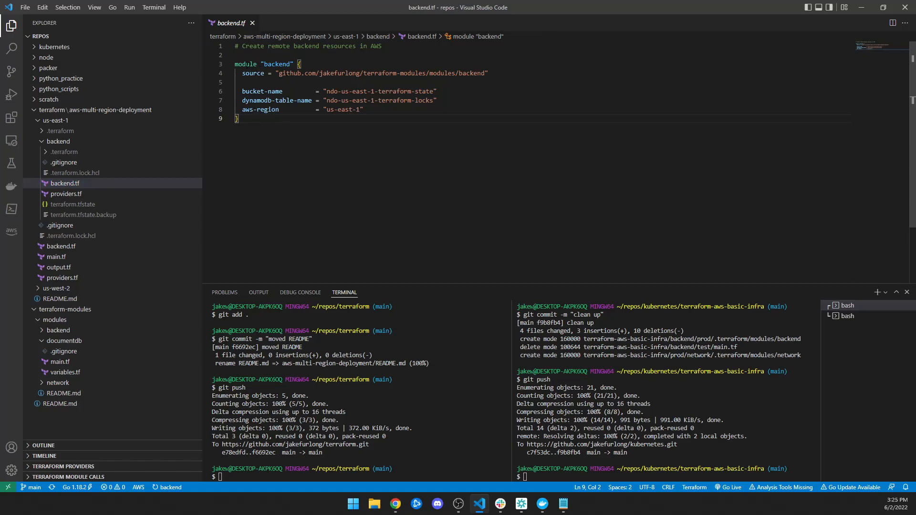
{"action": "left_click_drag", "start_coordinate": [299, 63], "coordinate": [237, 118]}
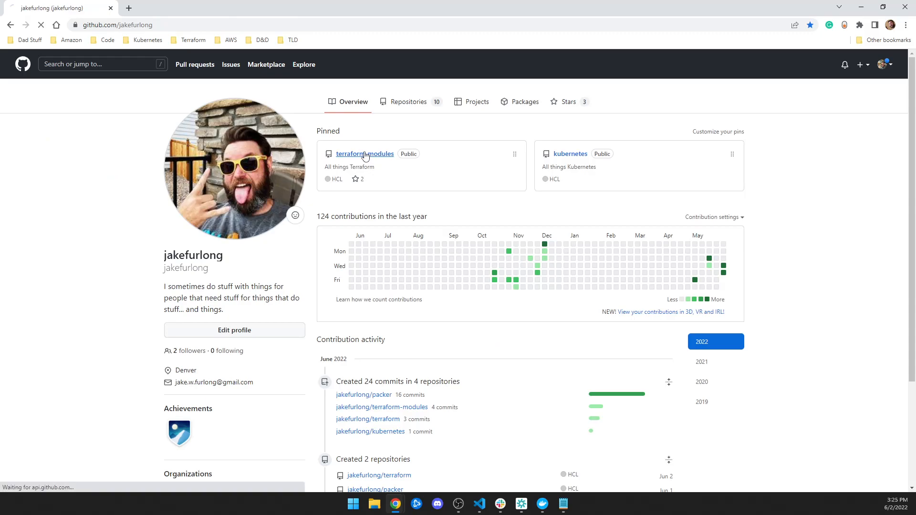
- Open terraform-modules > modules > backend and read its README
{"action": "left_click", "coordinate": [365, 154]}
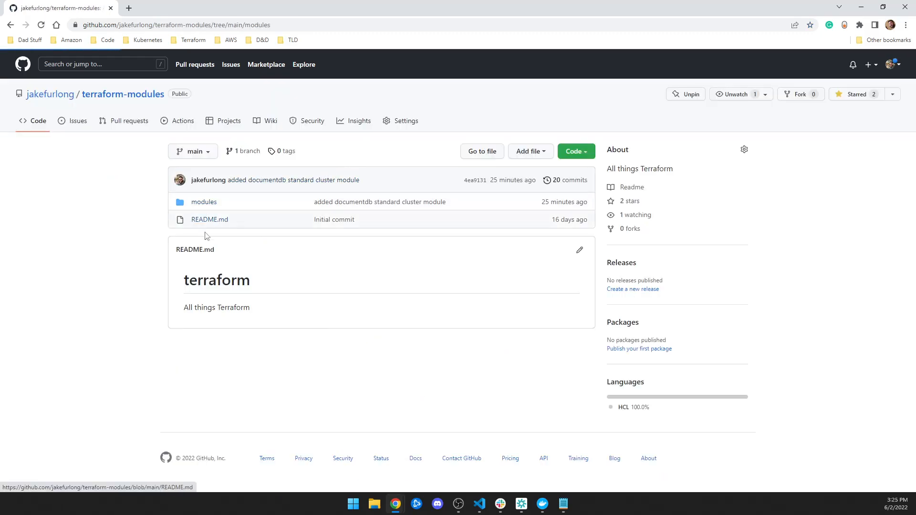
{"action": "left_click", "coordinate": [204, 201]}
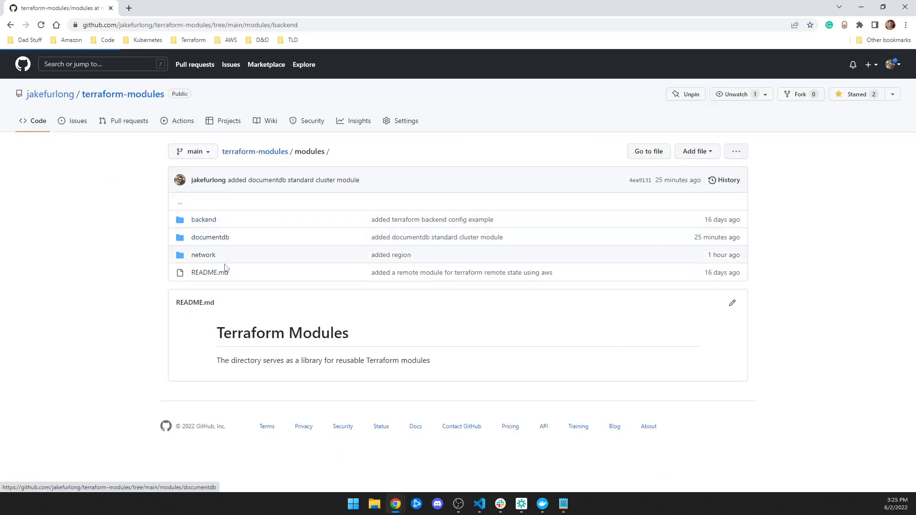
{"action": "left_click", "coordinate": [203, 219]}
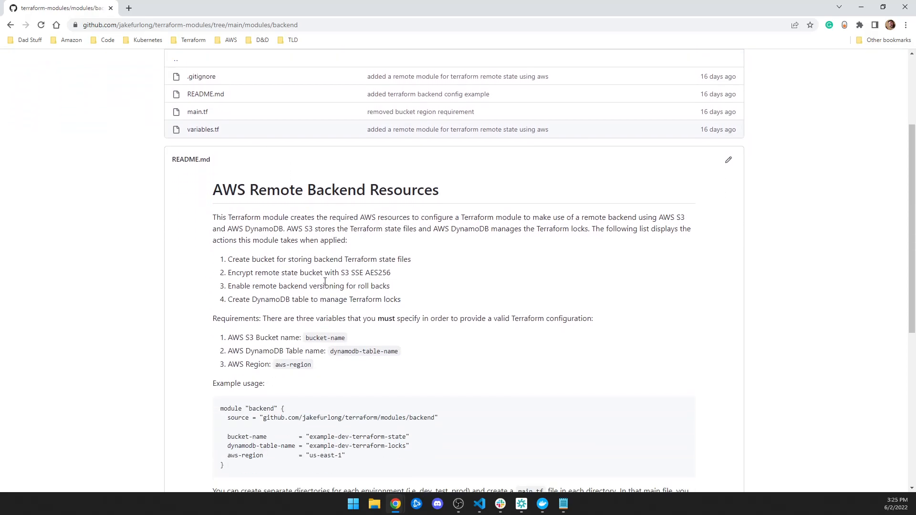
{"action": "scroll", "scroll_direction": "down", "scroll_amount": 3}
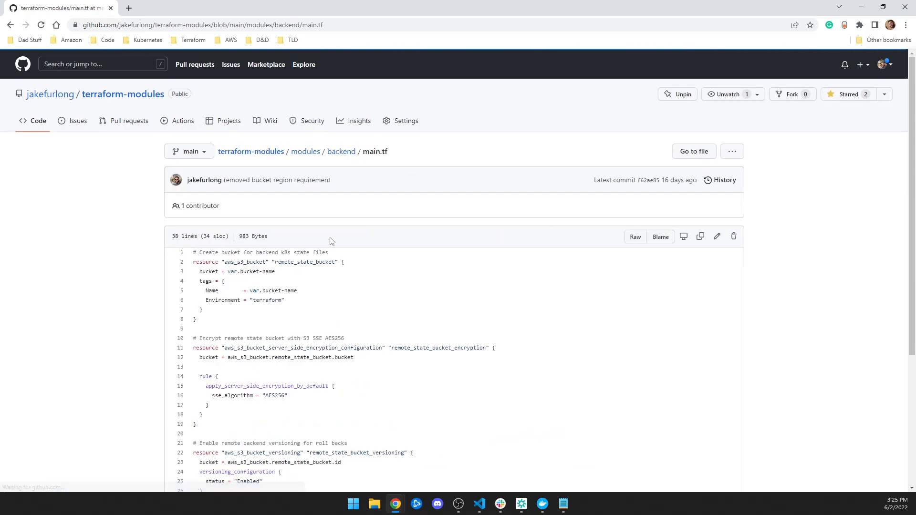
{"action": "scroll", "scroll_direction": "down", "scroll_amount": 3}
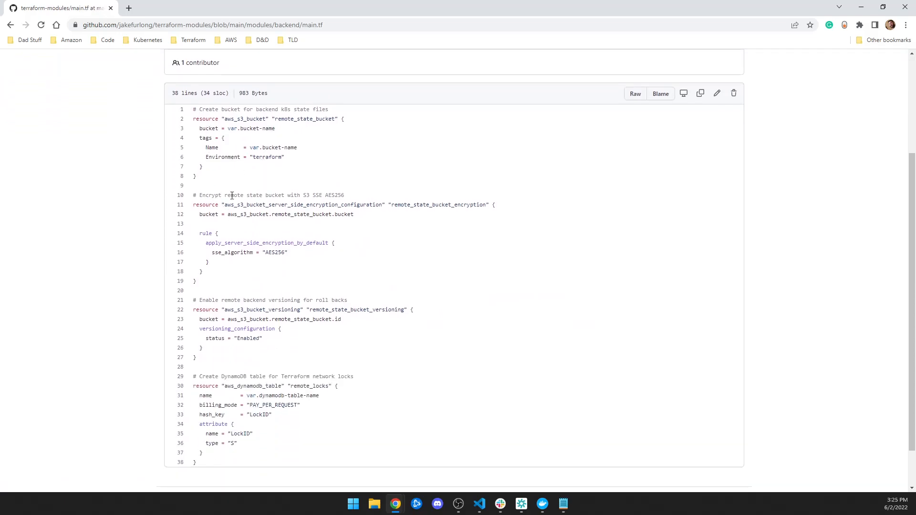
- Open the backend module's main.tf and scroll through its contents
{"action": "double_click", "coordinate": [251, 127]}
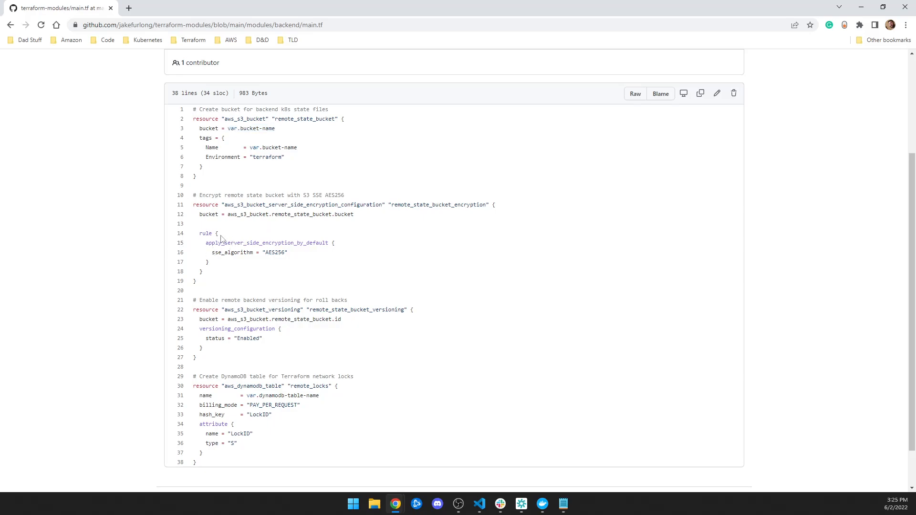
{"action": "scroll", "scroll_direction": "down", "scroll_amount": 3}
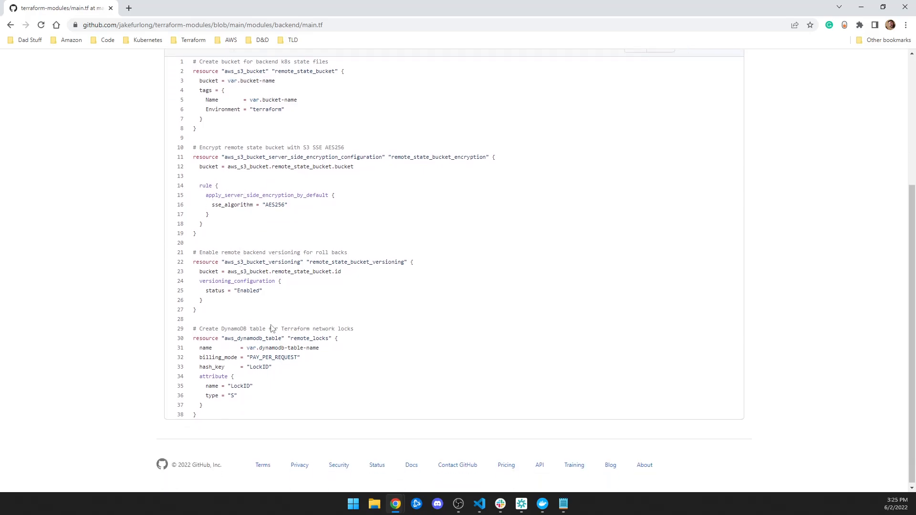
{"action": "double_click", "coordinate": [285, 348]}
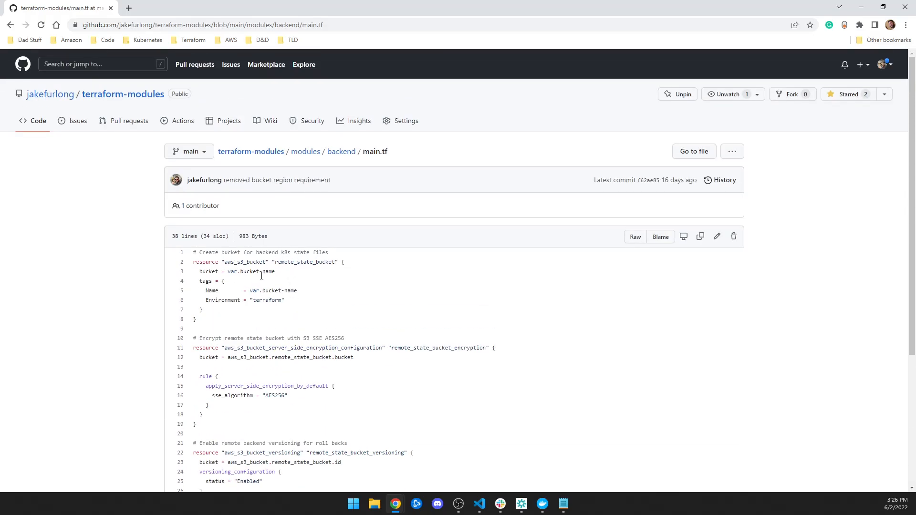
{"action": "scroll", "scroll_direction": "down", "scroll_amount": 3}
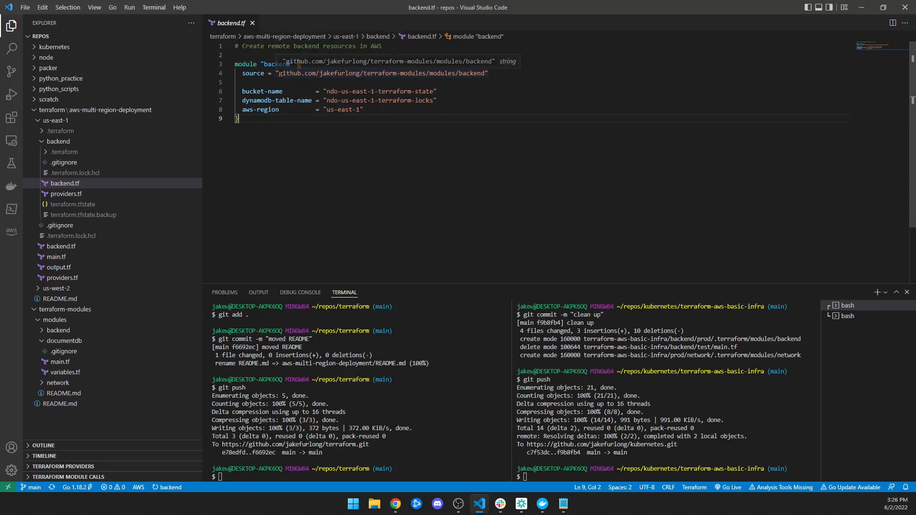
- Expand terraform > aws-multi-region-deployment > us-east-1 and open its top-level backend.tf
{"action": "double_click", "coordinate": [379, 73]}
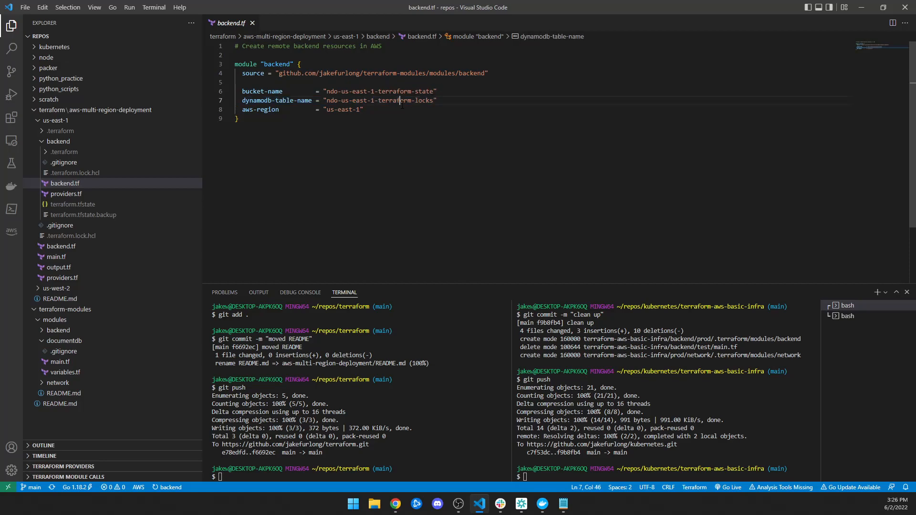
{"action": "left_click", "coordinate": [362, 110]}
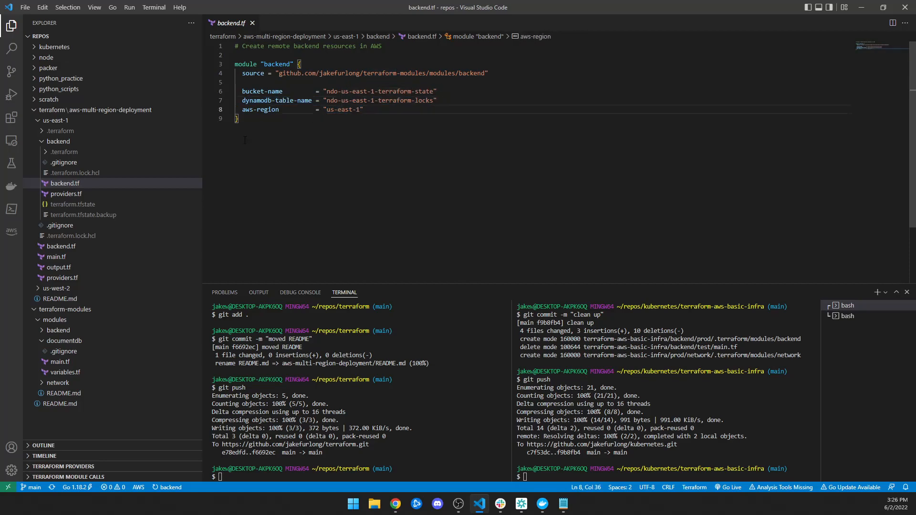
{"action": "mouse_move", "coordinate": [277, 125]}
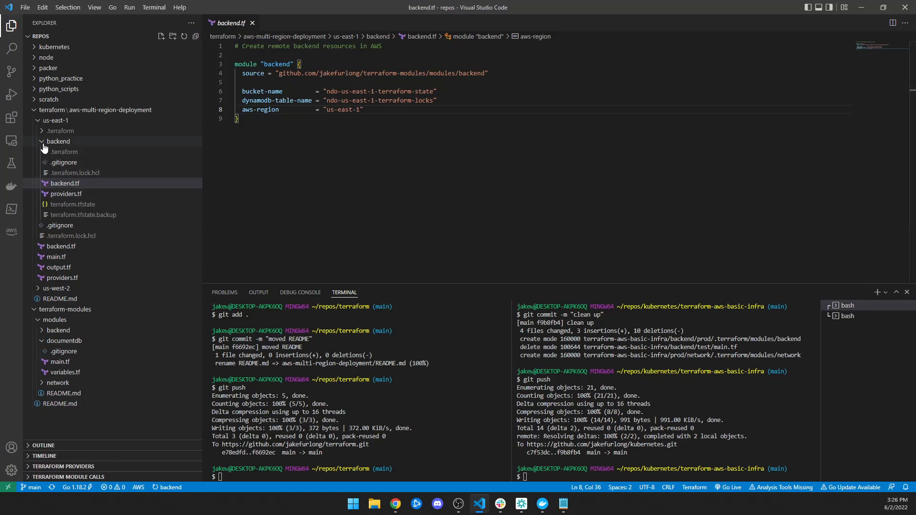
{"action": "left_click", "coordinate": [58, 141]}
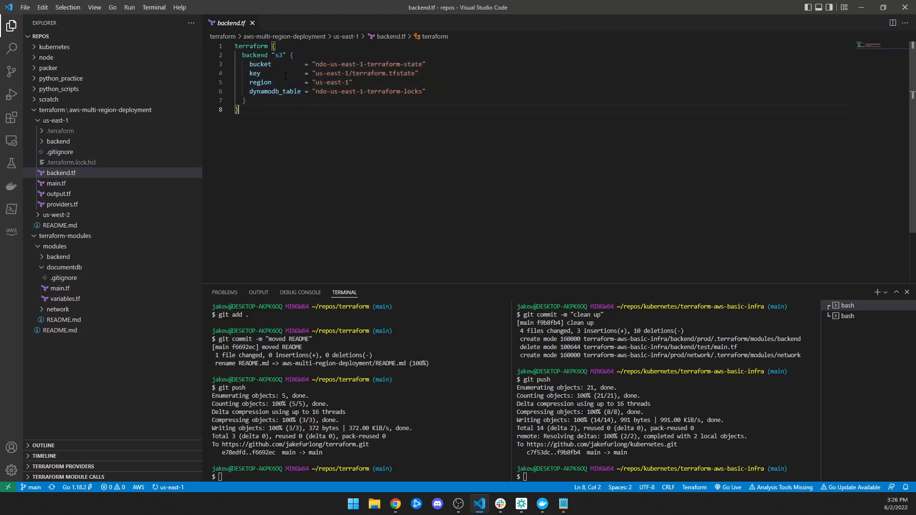
- Open us-east-1 main.tf, inspect availability zones and subnet CIDRs, then scroll to documentdb
{"action": "left_click", "coordinate": [57, 183]}
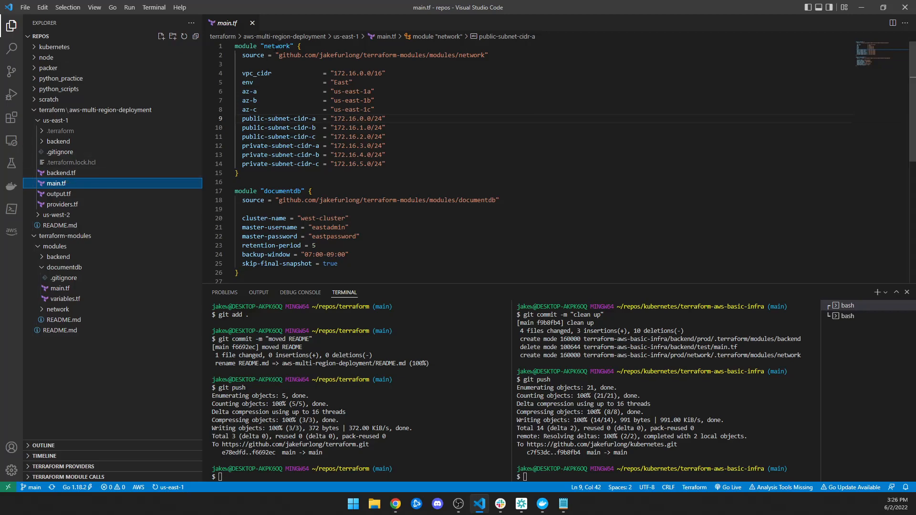
{"action": "mouse_move", "coordinate": [205, 198]}
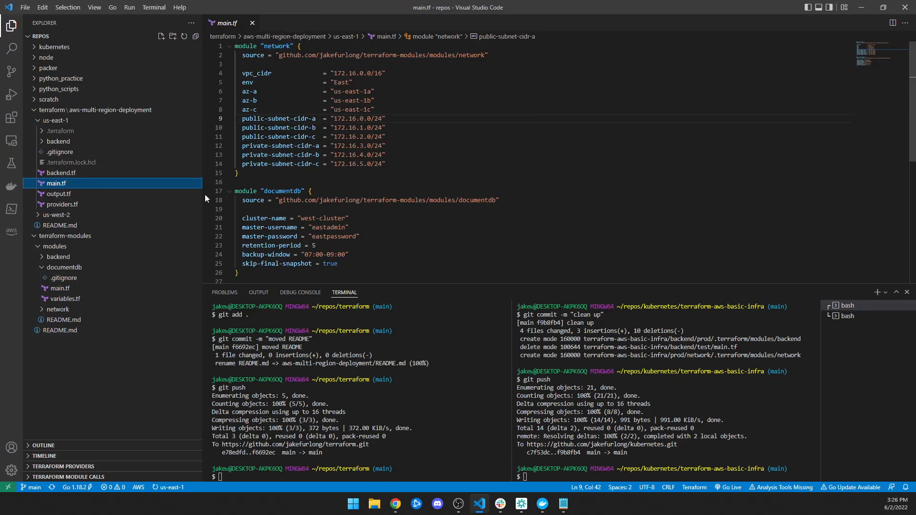
{"action": "mouse_move", "coordinate": [55, 182]}
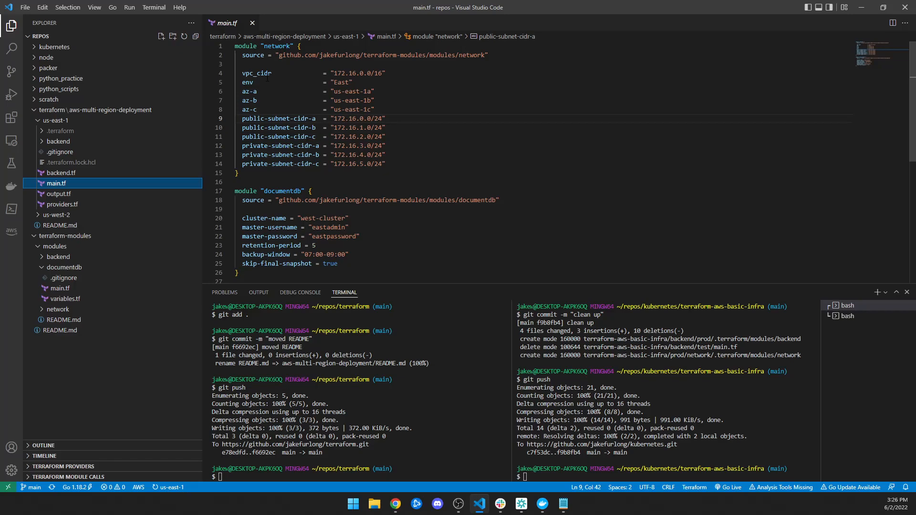
{"action": "left_click", "coordinate": [255, 73]}
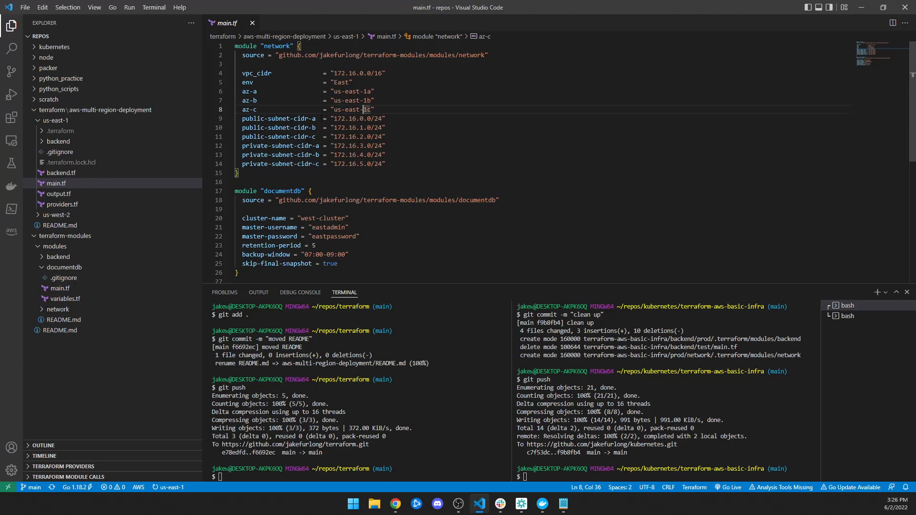
{"action": "left_click_drag", "start_coordinate": [365, 109], "coordinate": [370, 163]}
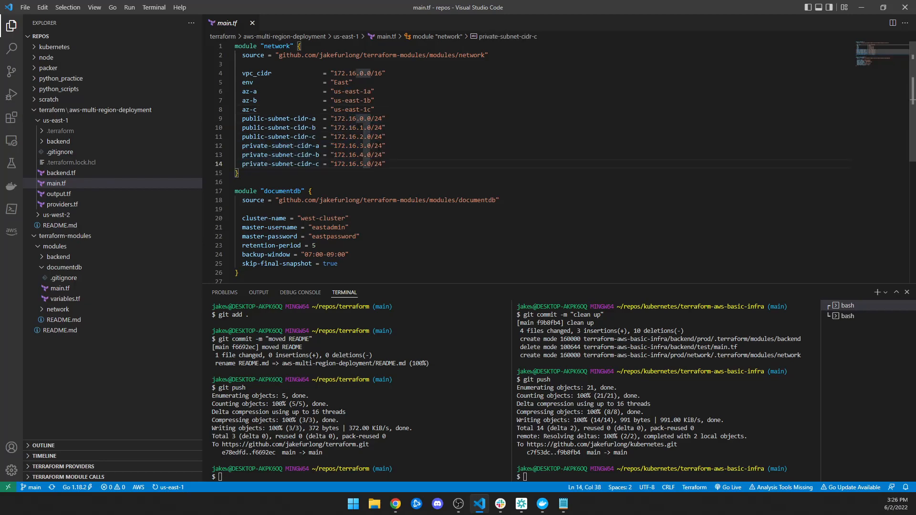
{"action": "scroll", "scroll_direction": "down", "scroll_amount": 3}
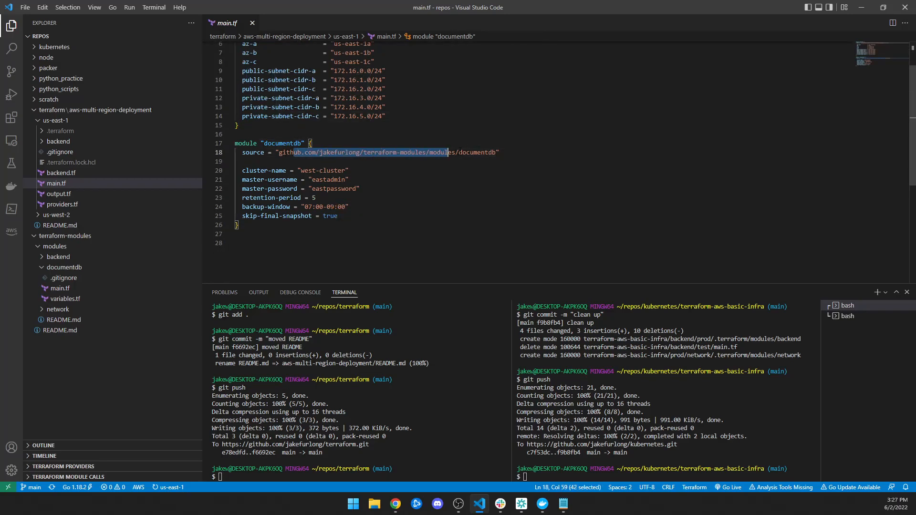
{"action": "left_click", "coordinate": [495, 152]}
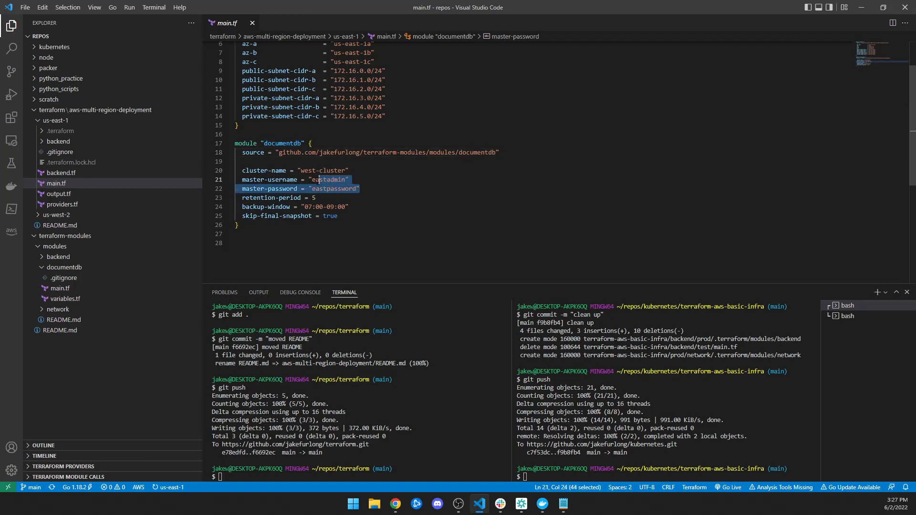
{"action": "left_click", "coordinate": [361, 189]}
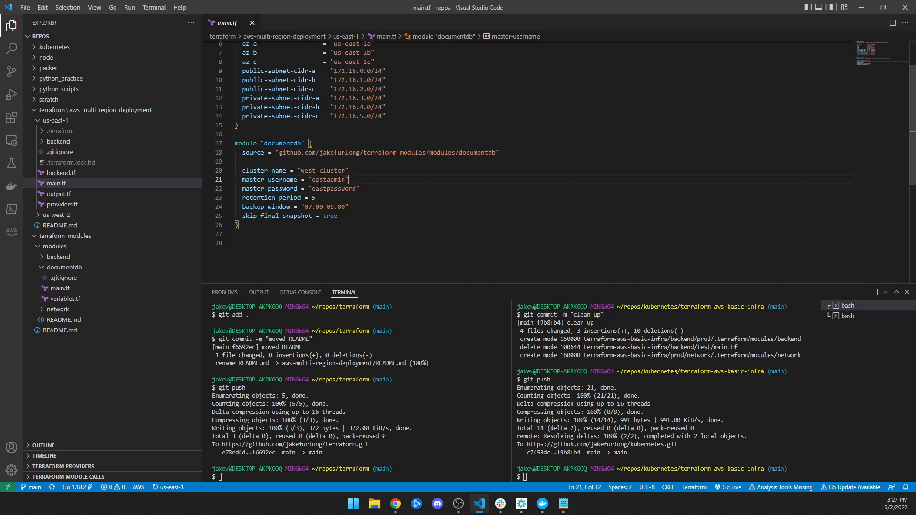
{"action": "mouse_move", "coordinate": [129, 188]}
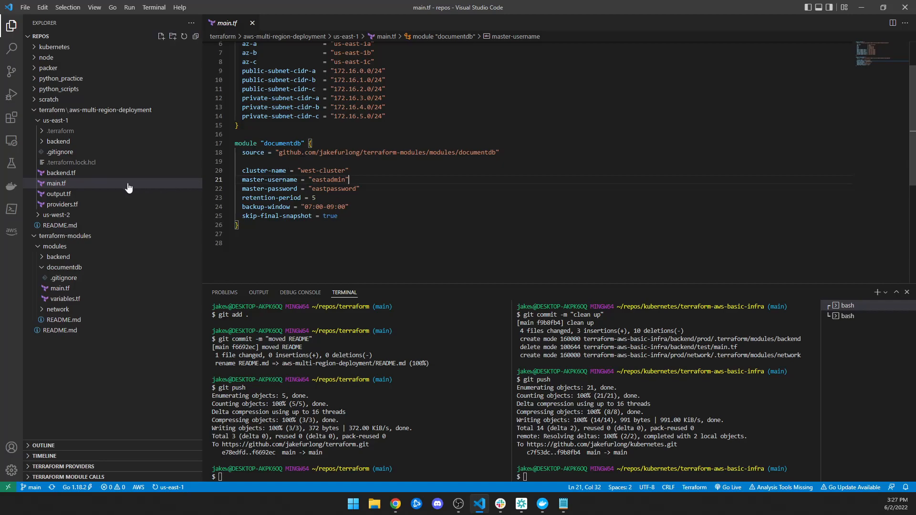
{"action": "mouse_move", "coordinate": [56, 183]}
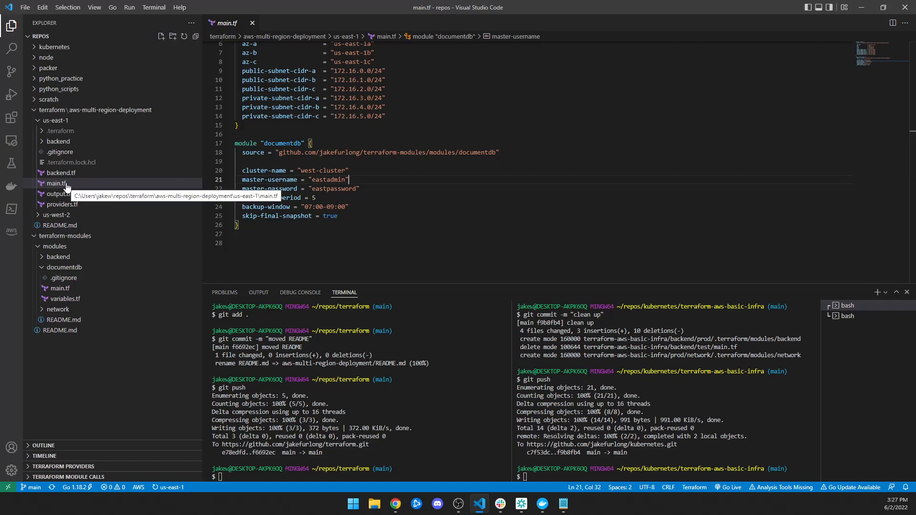
- Review us-east-1 backend.tf, output.tf's vpc_id and providers.tf's region, ending on main.tf
{"action": "left_click", "coordinate": [55, 183]}
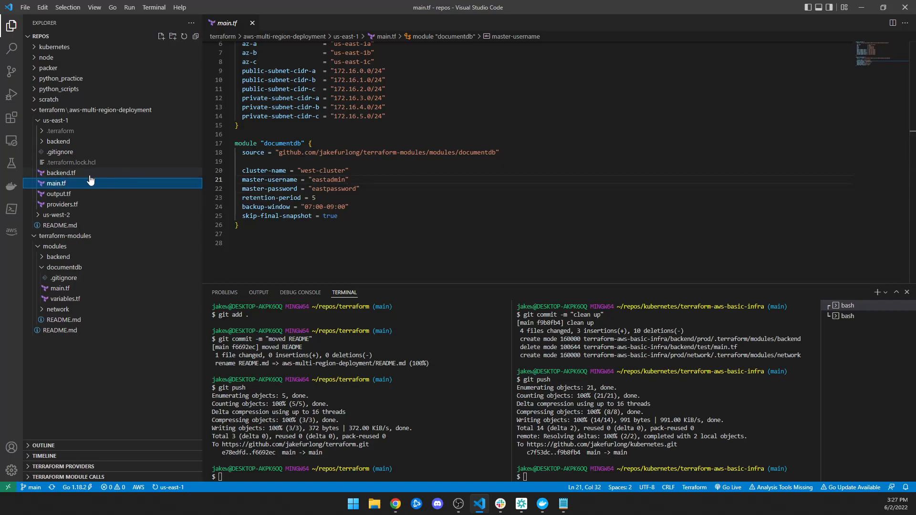
{"action": "left_click", "coordinate": [60, 172]}
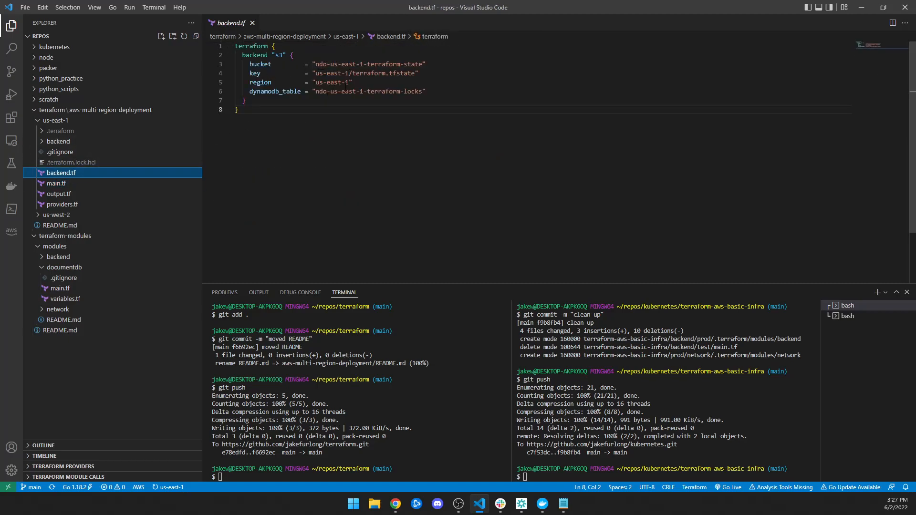
{"action": "mouse_move", "coordinate": [159, 164]}
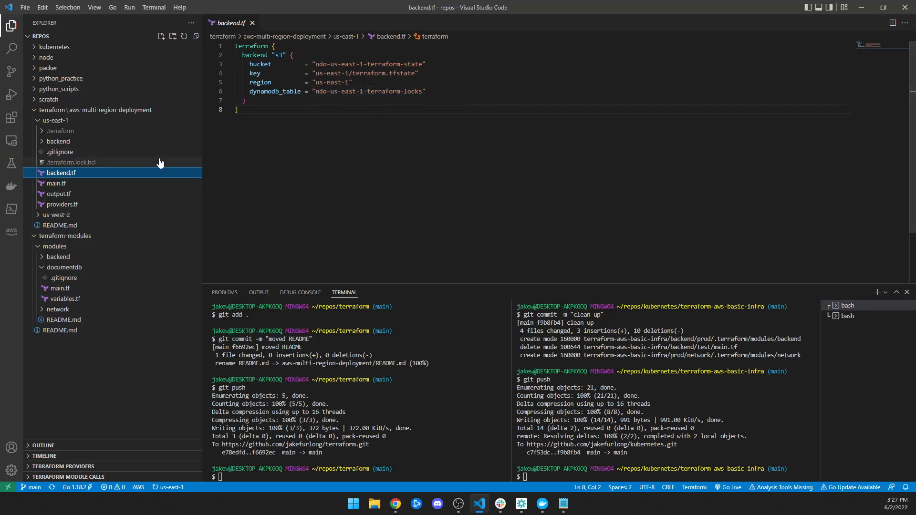
{"action": "left_click", "coordinate": [55, 183]}
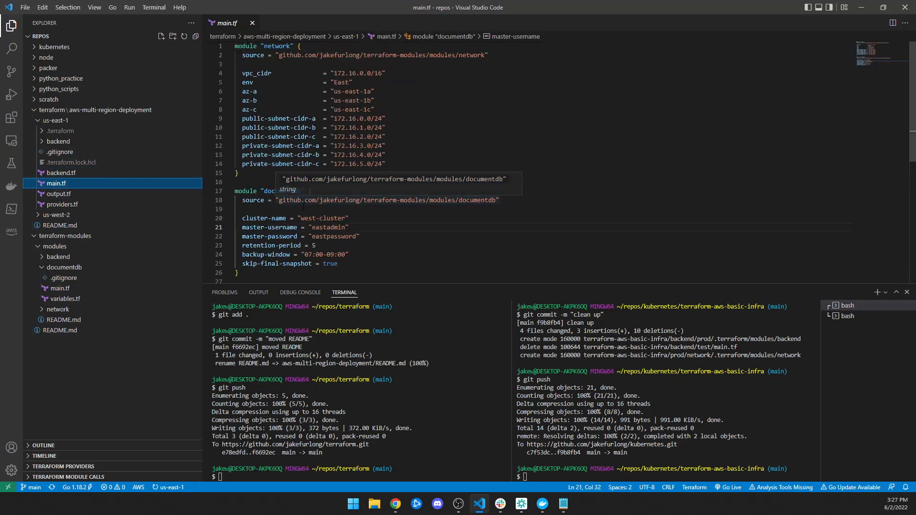
{"action": "left_click", "coordinate": [57, 195]}
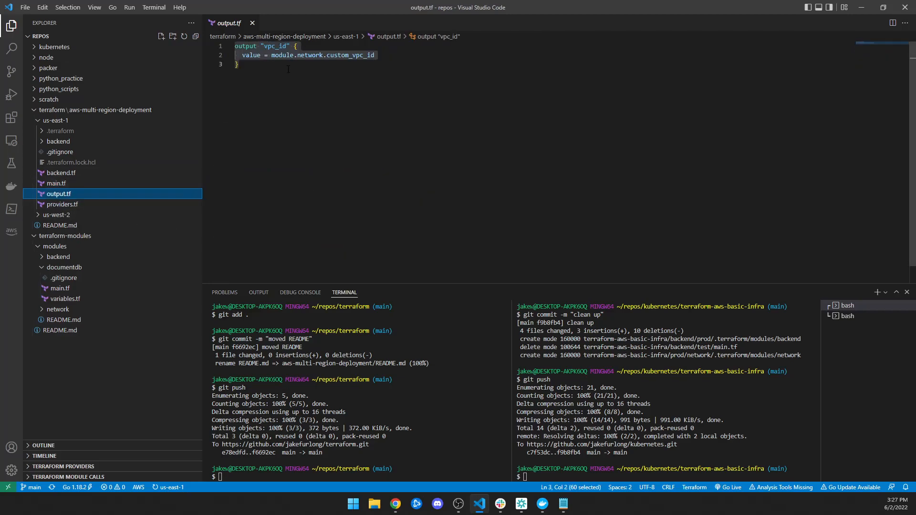
{"action": "left_click", "coordinate": [62, 204]}
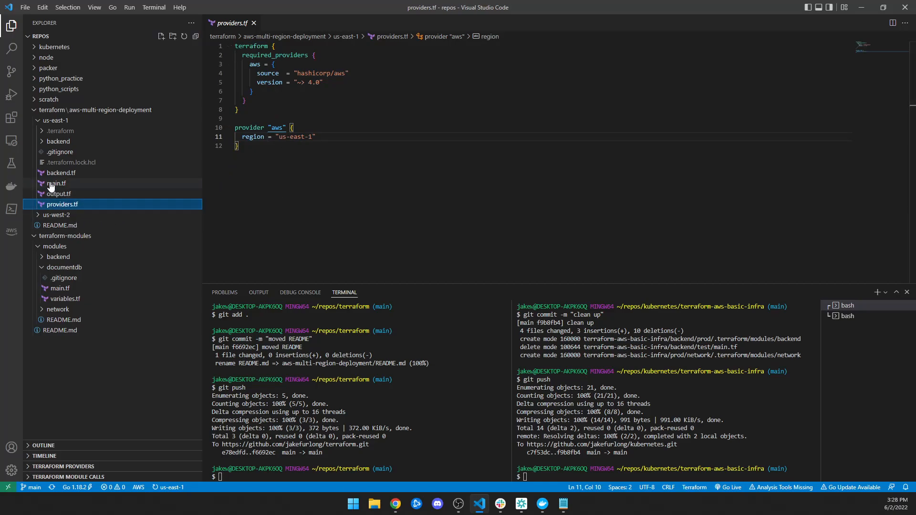
{"action": "left_click", "coordinate": [55, 184]}
{"action": "type", "text": "terraform get -update"}
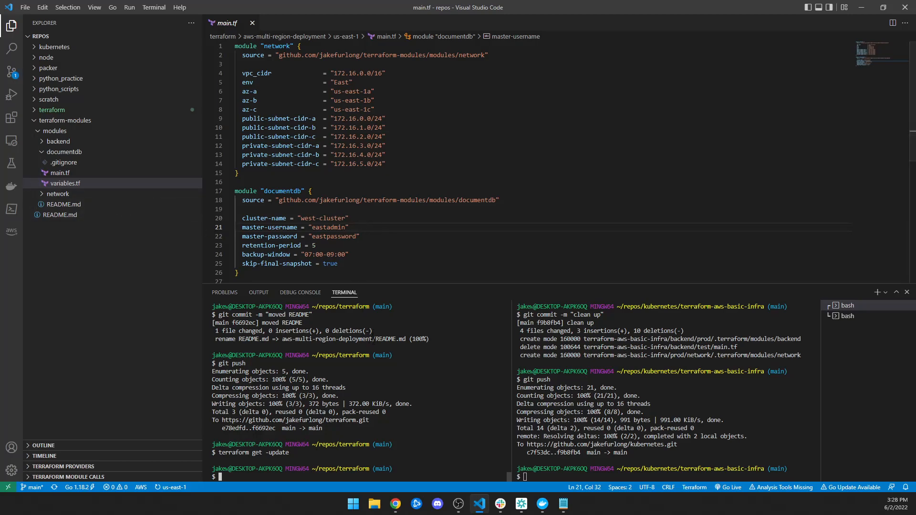
- Run terraform get -update in us-east-1 and in its backend folder
{"action": "type", "text": "cd"}
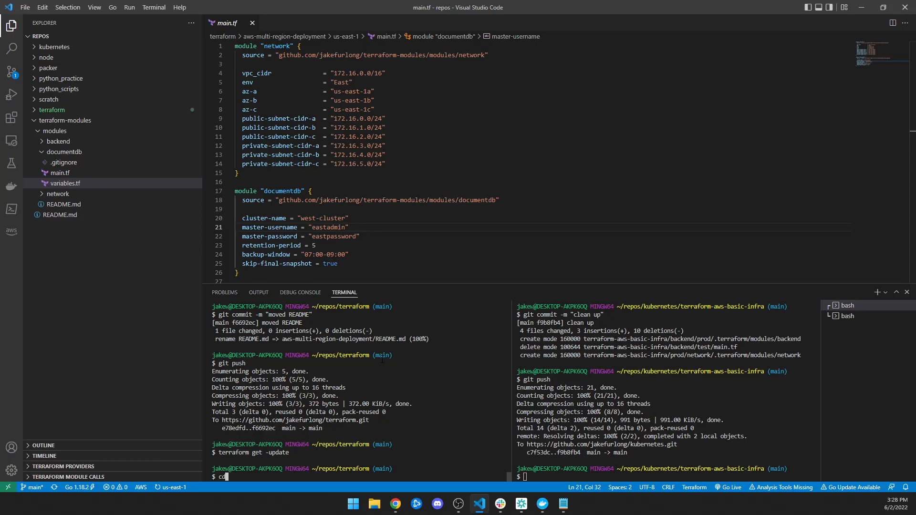
{"action": "type", "text": "us-"}
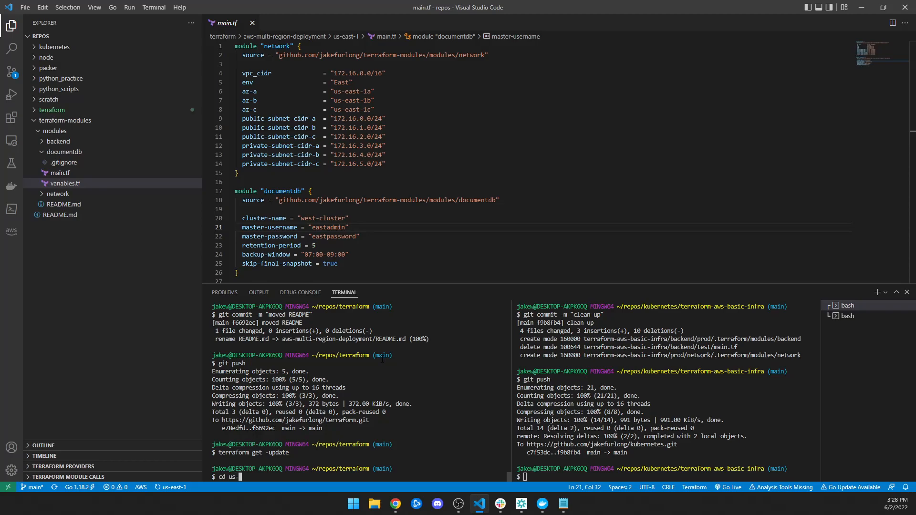
{"action": "key", "text": "Backspace"}
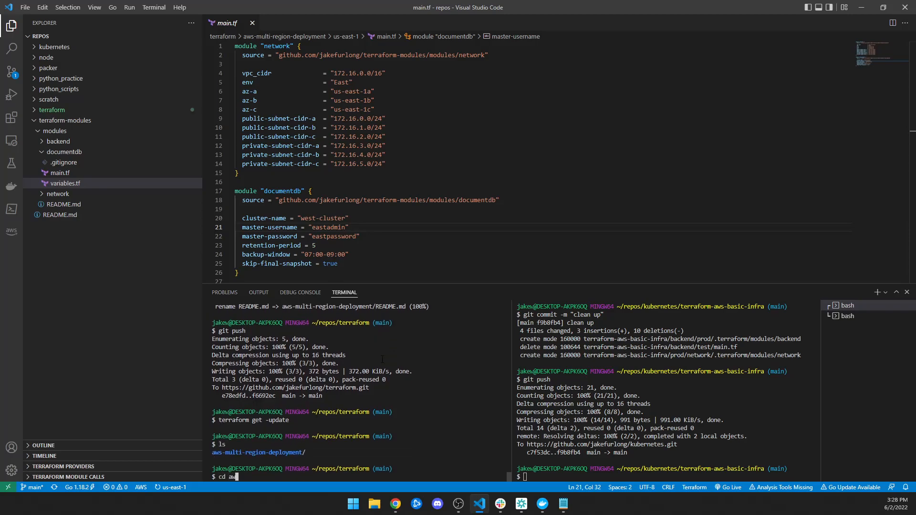
{"action": "key", "text": "Enter"}
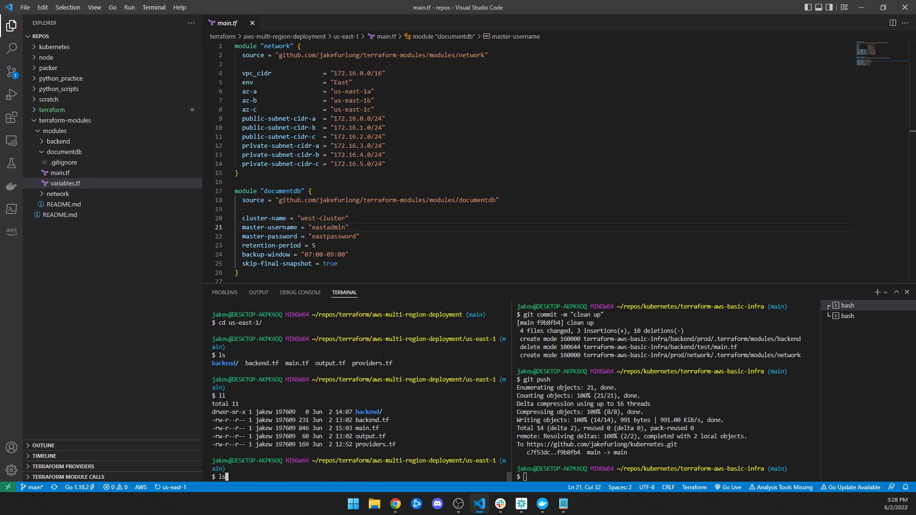
{"action": "type", "text": "terraform get -update"}
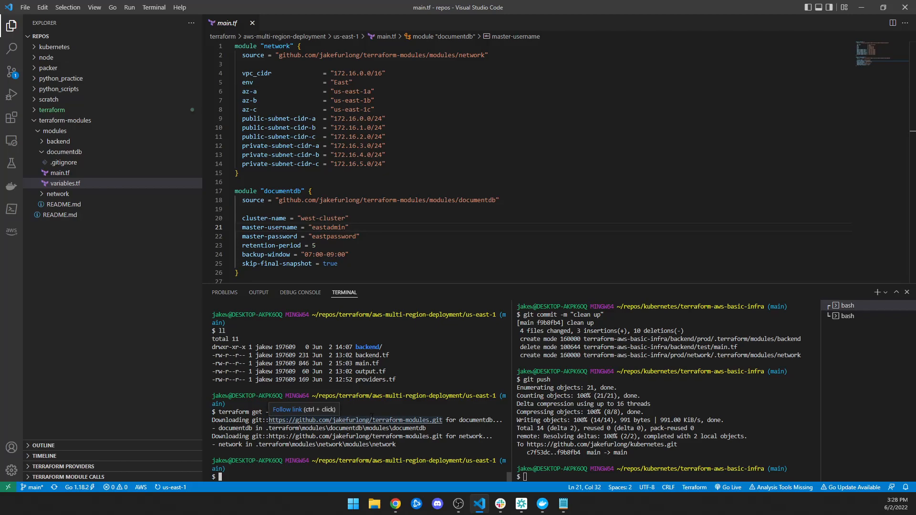
{"action": "type", "text": "update"}
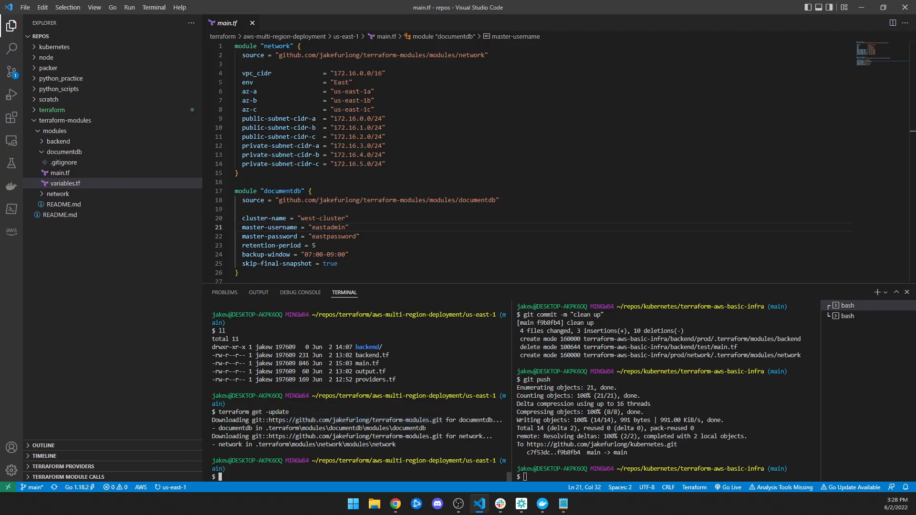
{"action": "type", "text": "cd backend"}
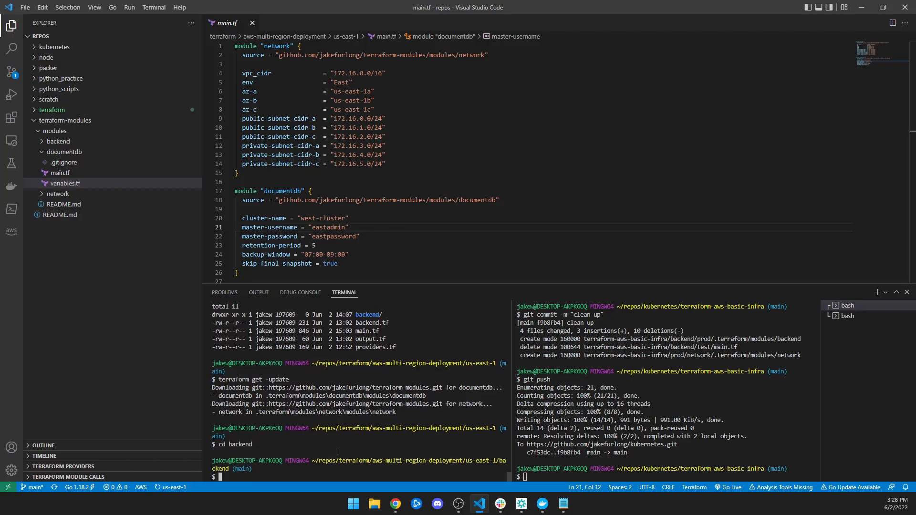
{"action": "type", "text": "terraform get -update"}
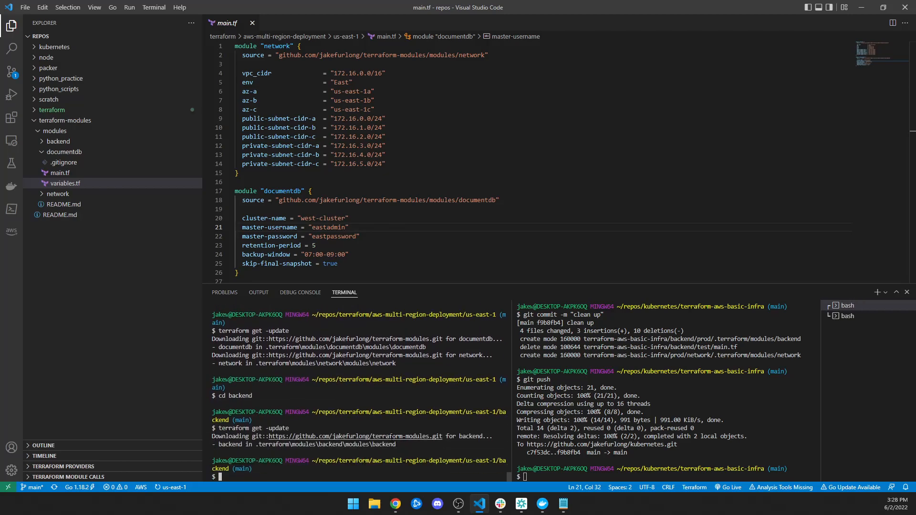
{"action": "mouse_move", "coordinate": [355, 435]}
{"action": "type", "text": "cd .."}
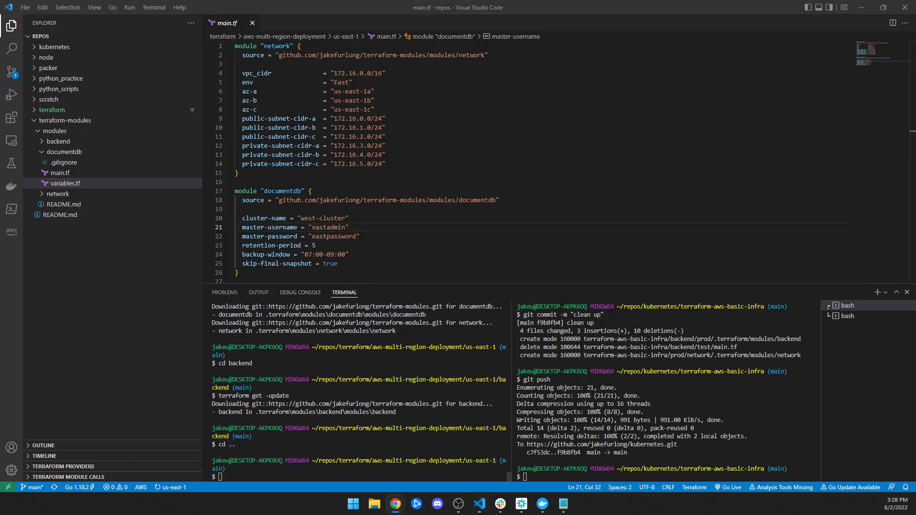
- Search 'vpc', open the East VPC's main route table and view its subnet associations
{"action": "left_click", "coordinate": [395, 503]}
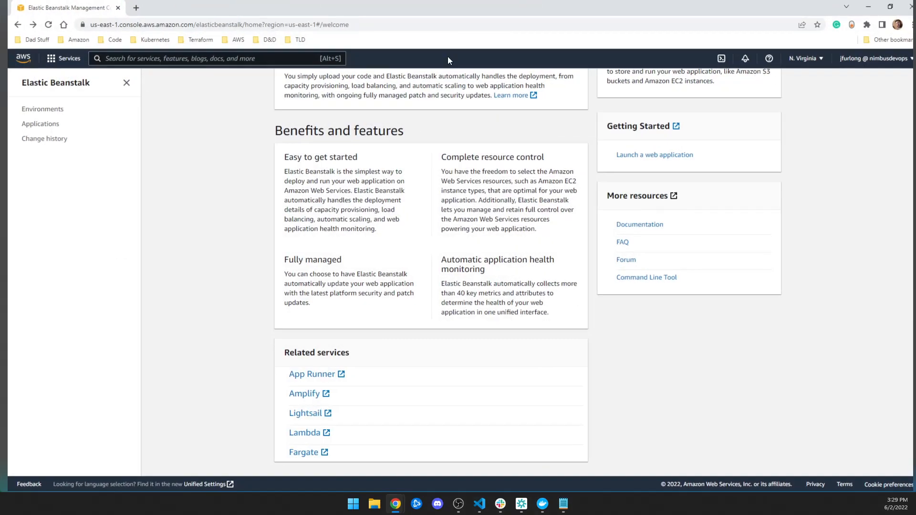
{"action": "type", "text": "vpc"}
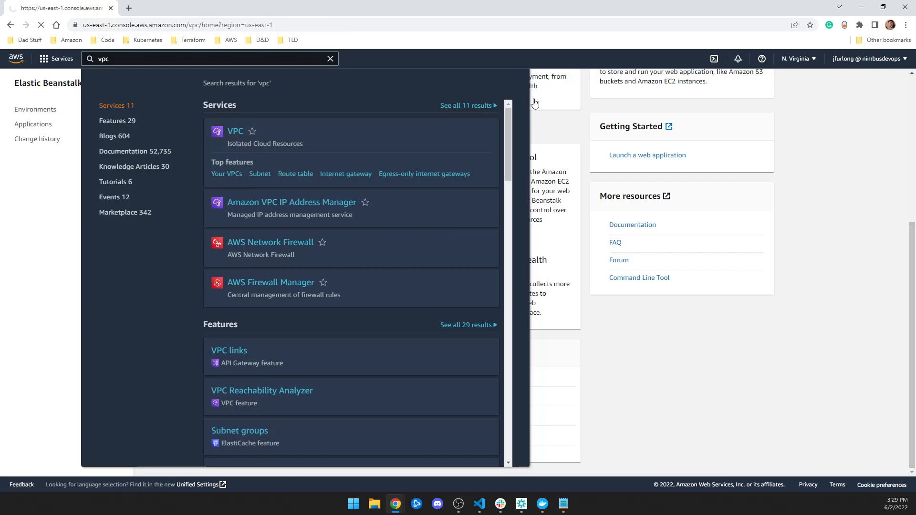
{"action": "left_click", "coordinate": [235, 131]}
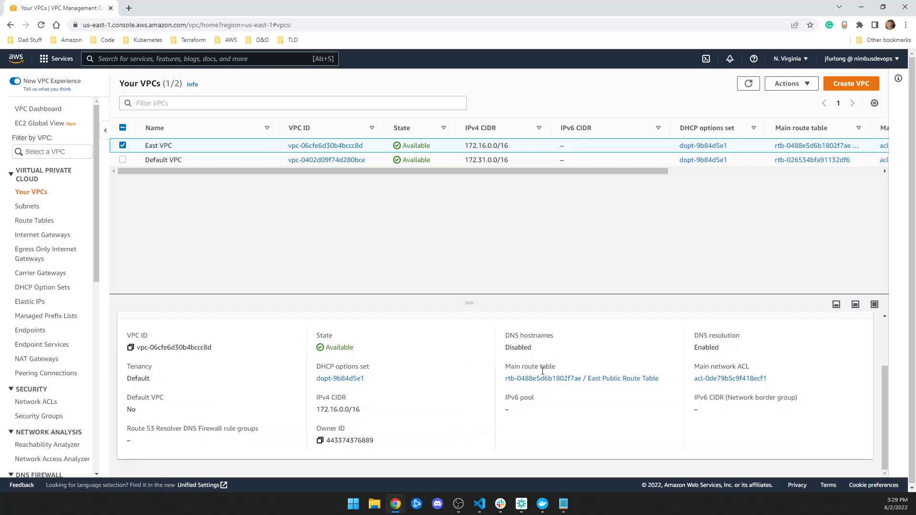
{"action": "mouse_move", "coordinate": [637, 385]}
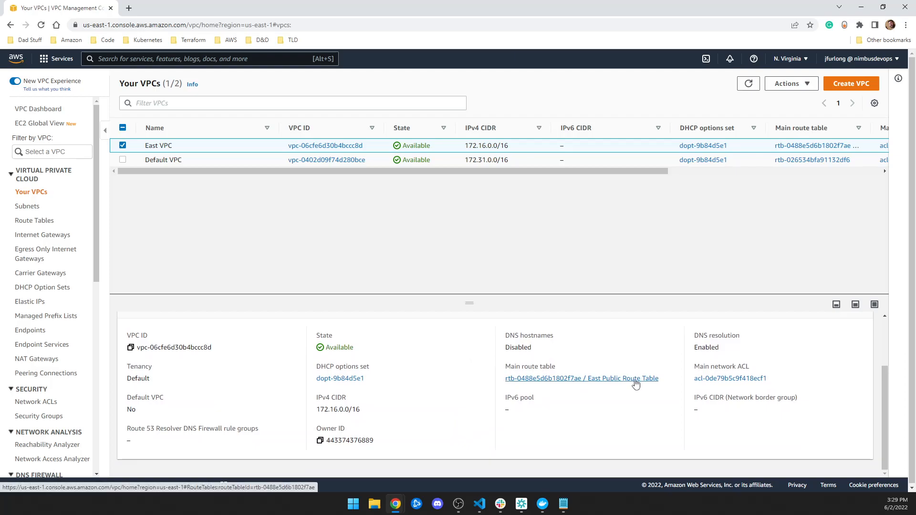
{"action": "left_click", "coordinate": [580, 378]}
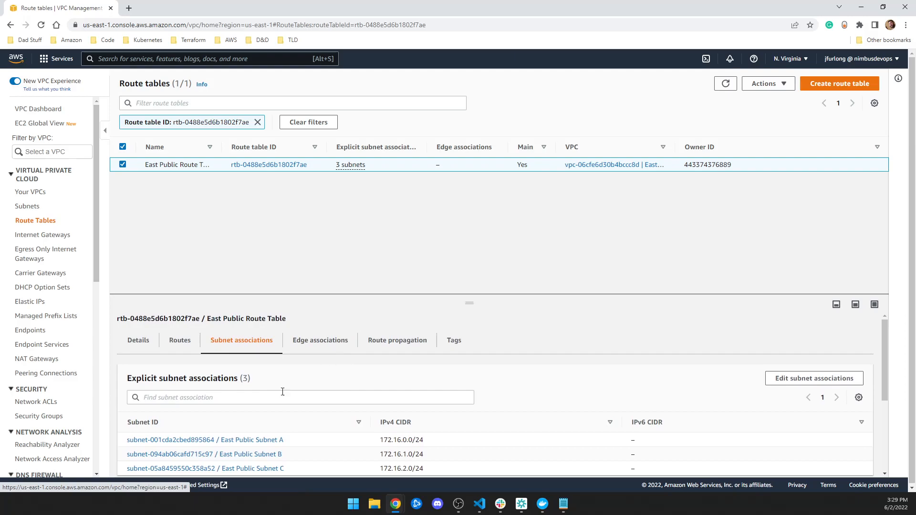
{"action": "scroll", "scroll_direction": "down", "scroll_amount": 3}
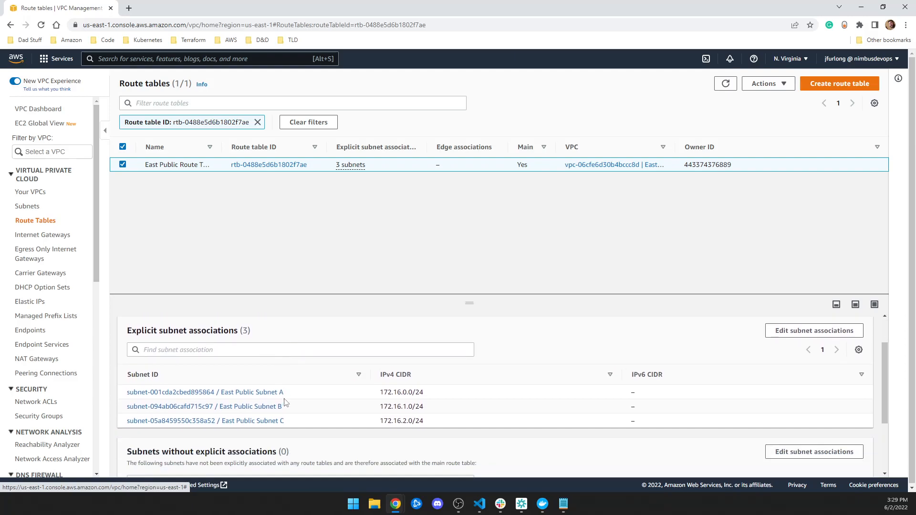
{"action": "mouse_move", "coordinate": [37, 230]}
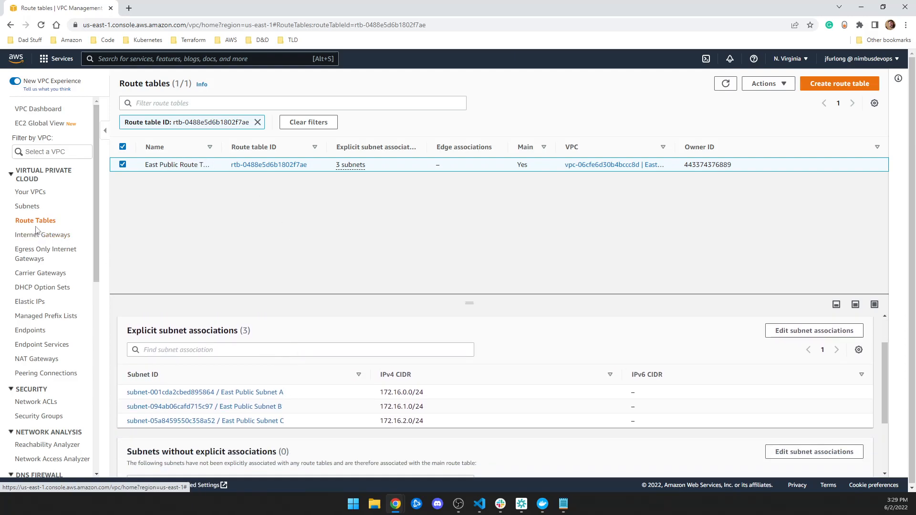
{"action": "mouse_move", "coordinate": [240, 191]}
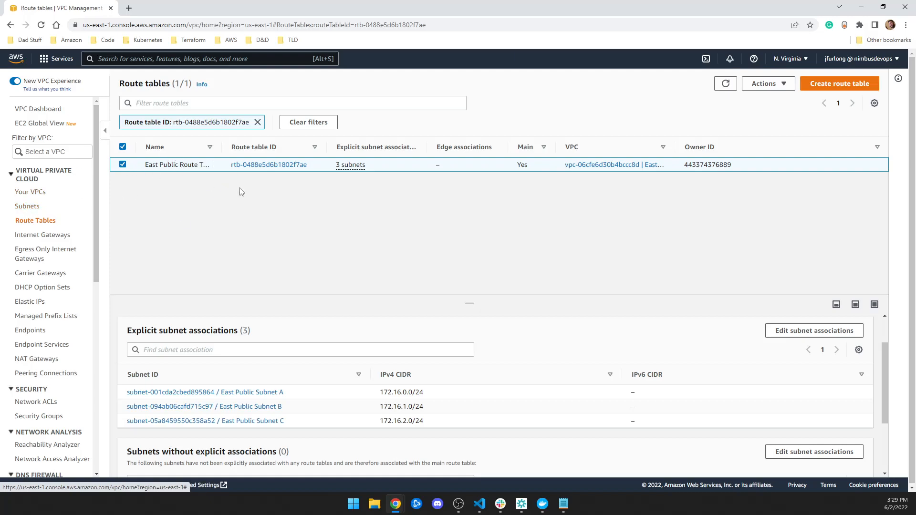
{"action": "mouse_move", "coordinate": [281, 225]}
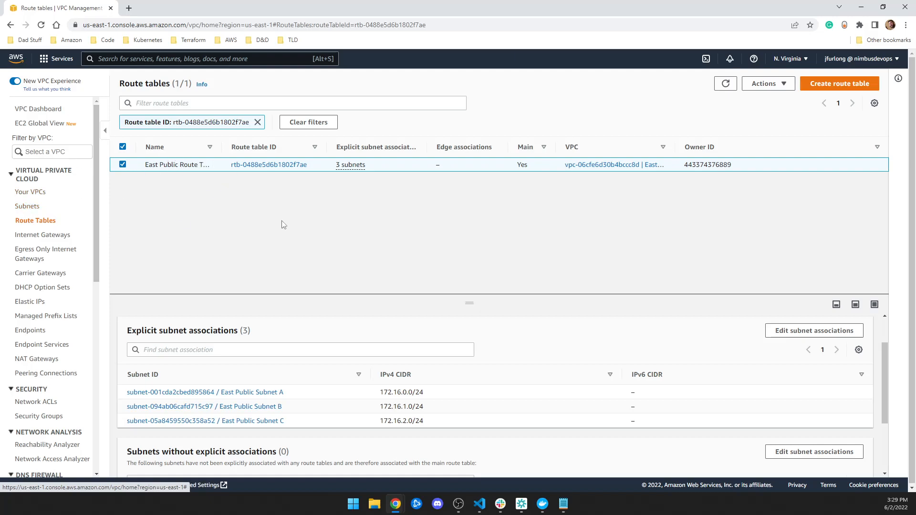
{"action": "mouse_move", "coordinate": [281, 211]}
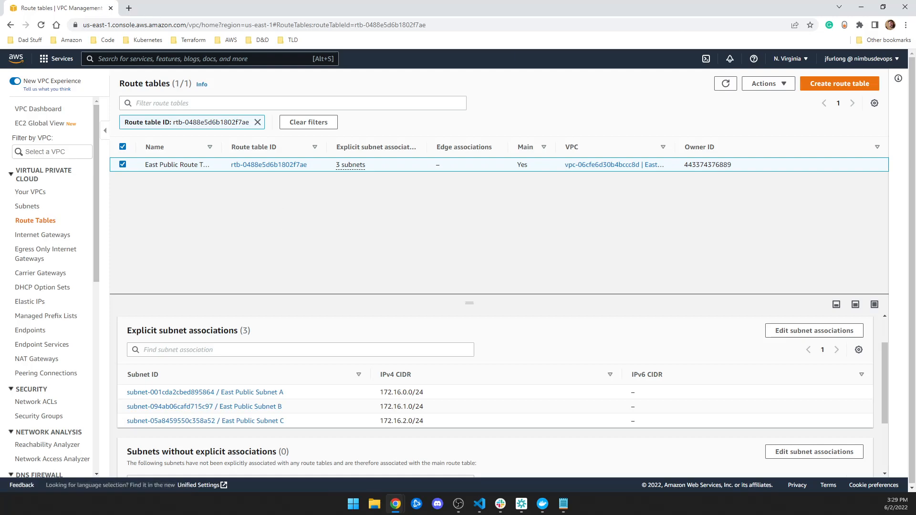
{"action": "mouse_move", "coordinate": [284, 81]}
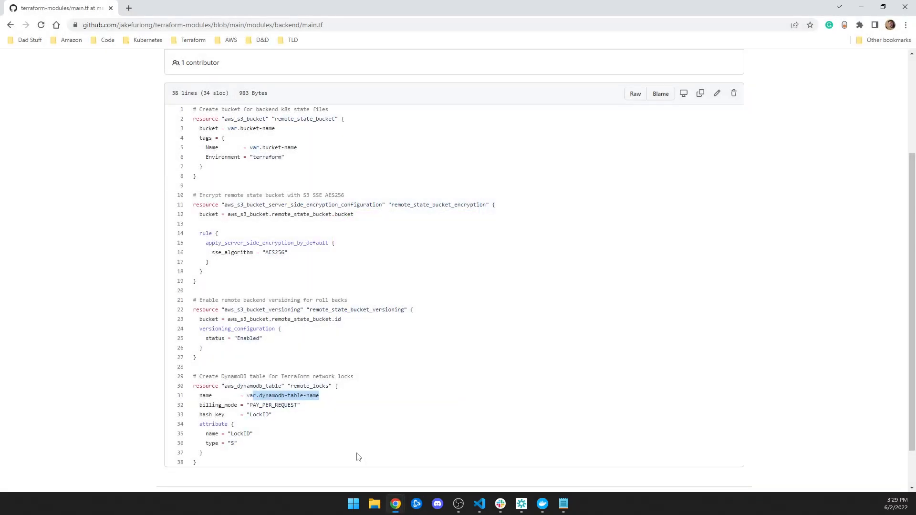
- Go up to modules, open the network folder and highlight its README resource list
{"action": "left_click", "coordinate": [11, 25]}
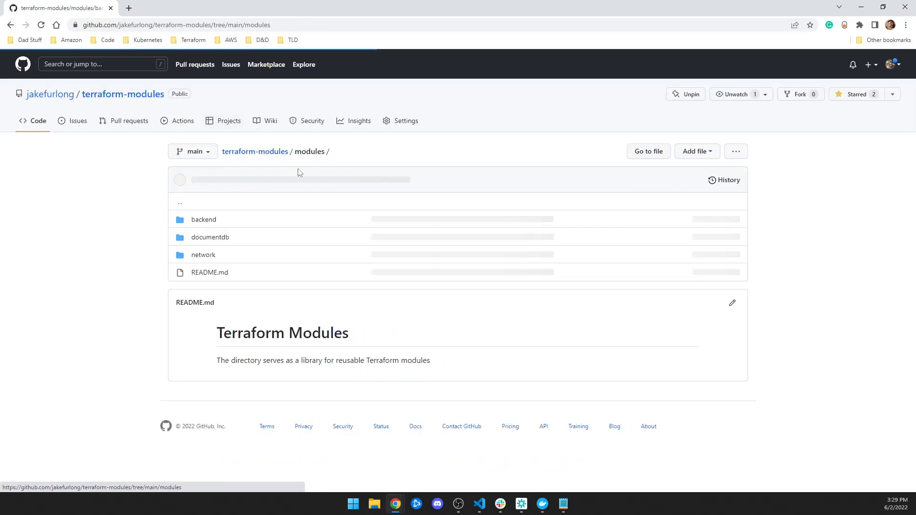
{"action": "left_click", "coordinate": [203, 255]}
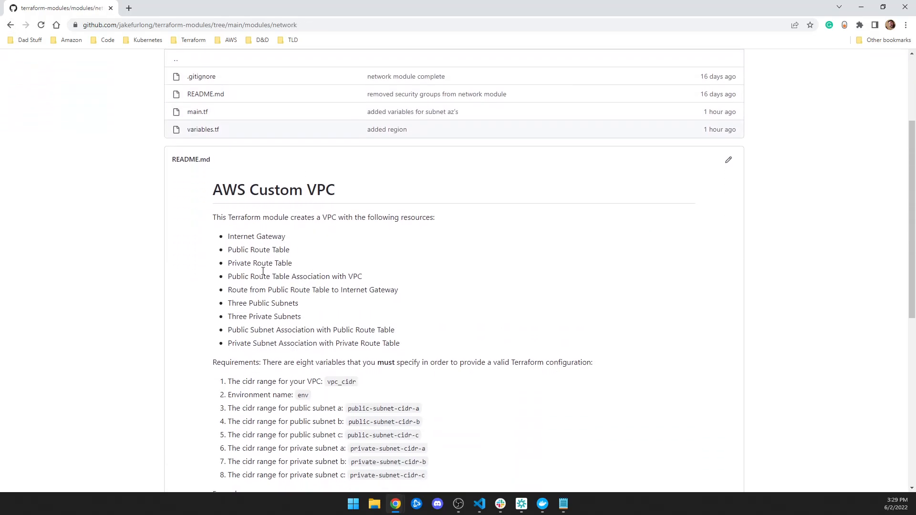
{"action": "left_click_drag", "start_coordinate": [241, 236], "coordinate": [400, 343]}
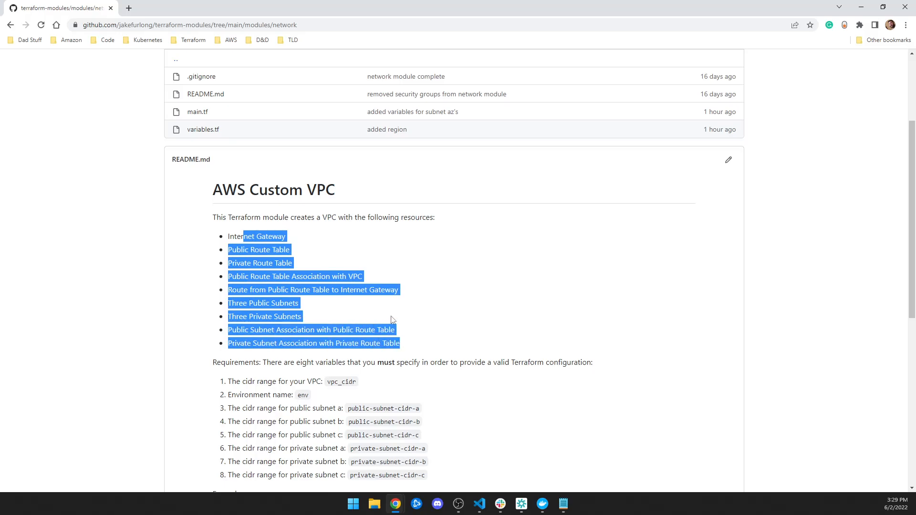
{"action": "left_click", "coordinate": [138, 62]}
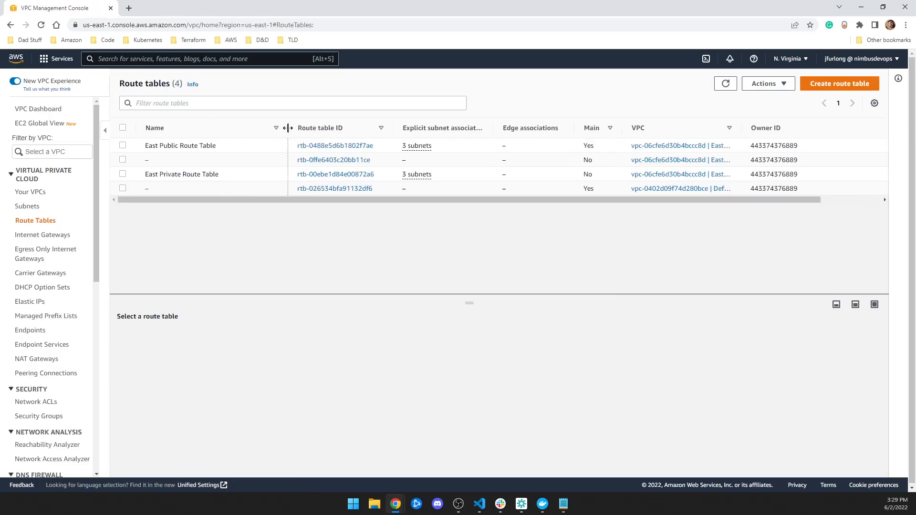
- Check East Private Route Table's subnet associations and the attached East IGW
{"action": "left_click", "coordinate": [122, 174]}
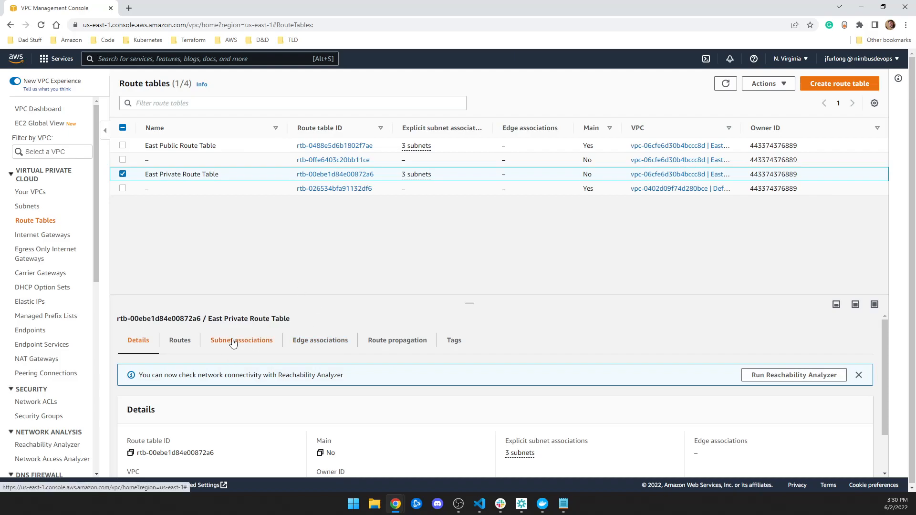
{"action": "left_click", "coordinate": [242, 341]}
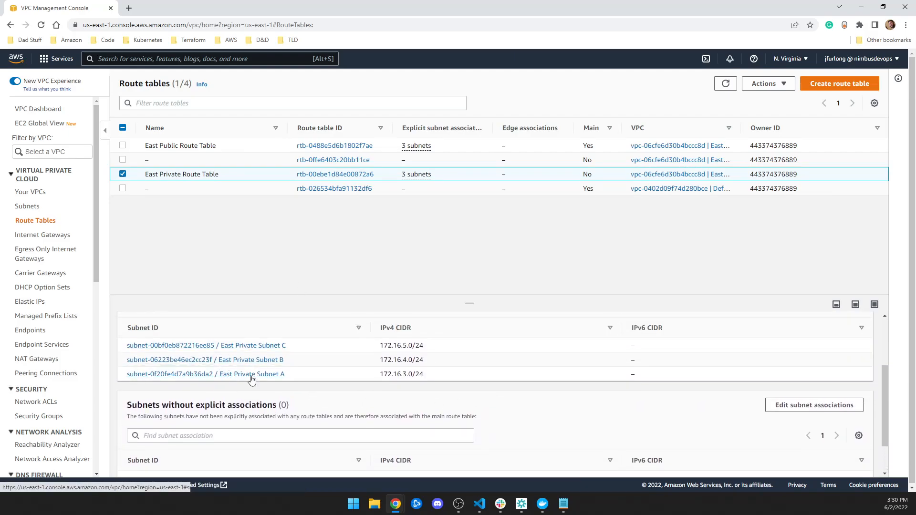
{"action": "left_click", "coordinate": [42, 235]}
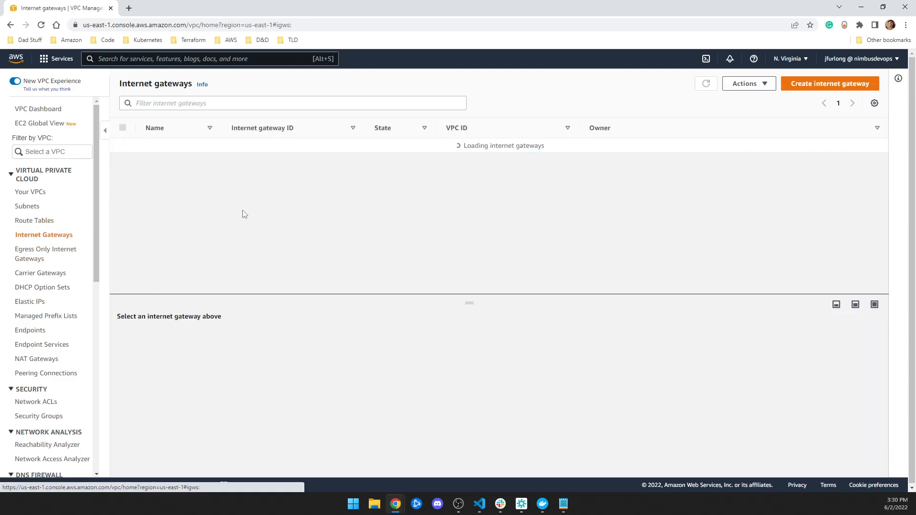
{"action": "left_click", "coordinate": [122, 160]}
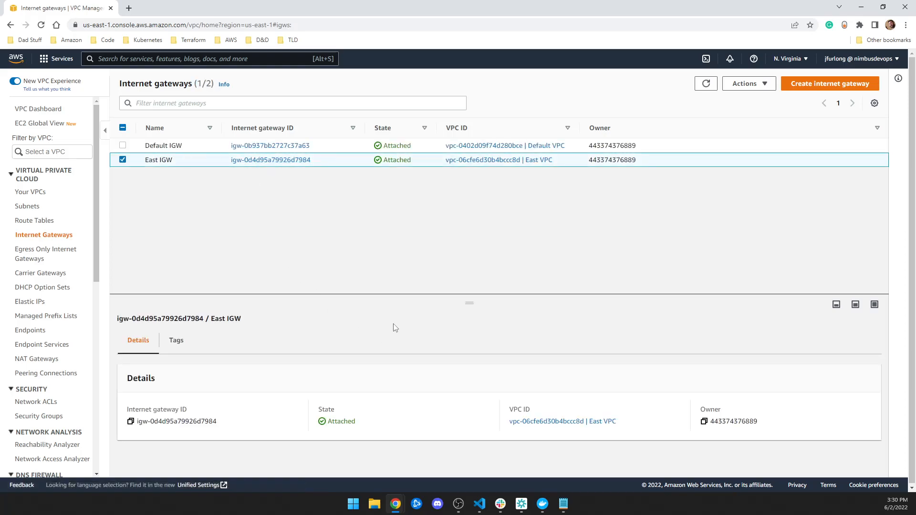
{"action": "mouse_move", "coordinate": [104, 273]}
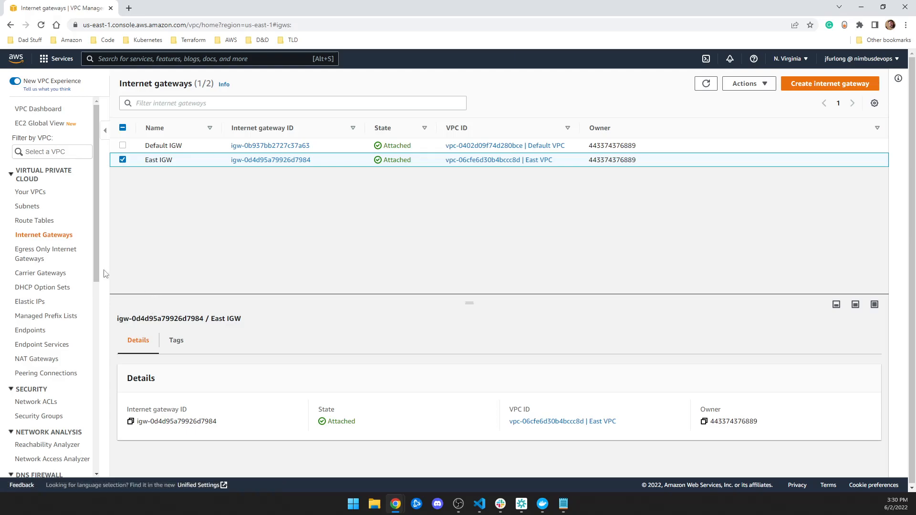
- List all twelve subnets sorted by name
{"action": "left_click", "coordinate": [28, 206]}
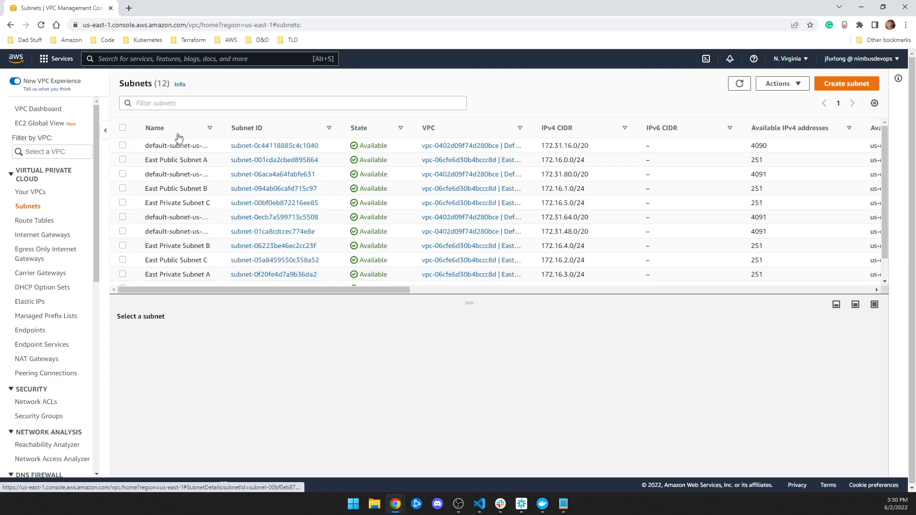
{"action": "left_click", "coordinate": [155, 127]}
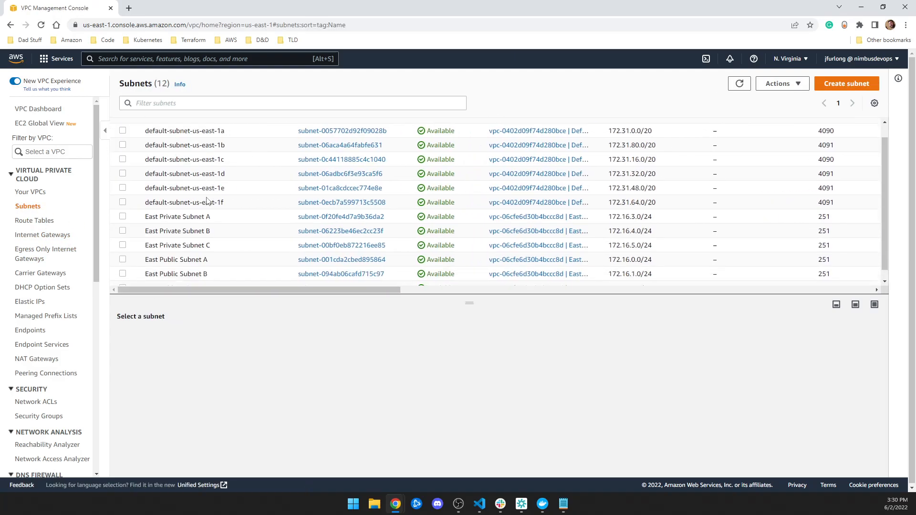
{"action": "scroll", "scroll_direction": "down", "scroll_amount": 3}
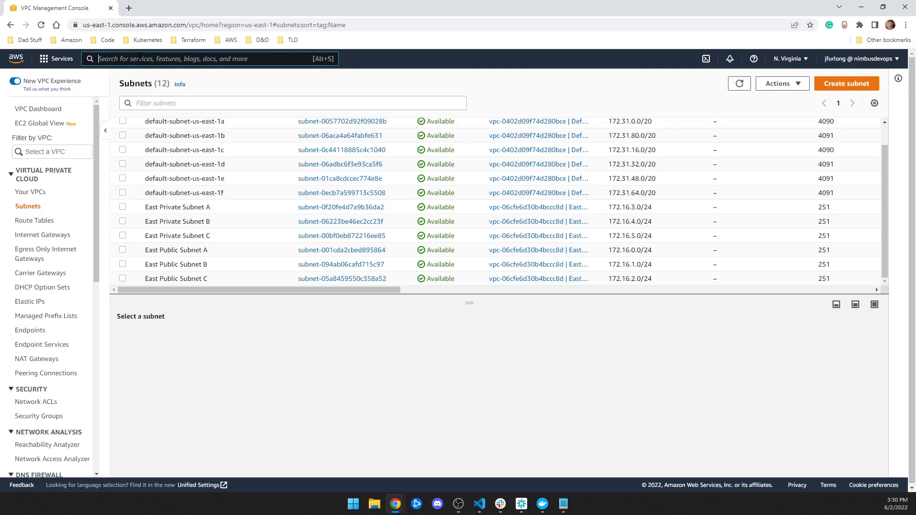
- Search 'document' and open Amazon DocumentDB to see west-cluster
{"action": "type", "text": "document"}
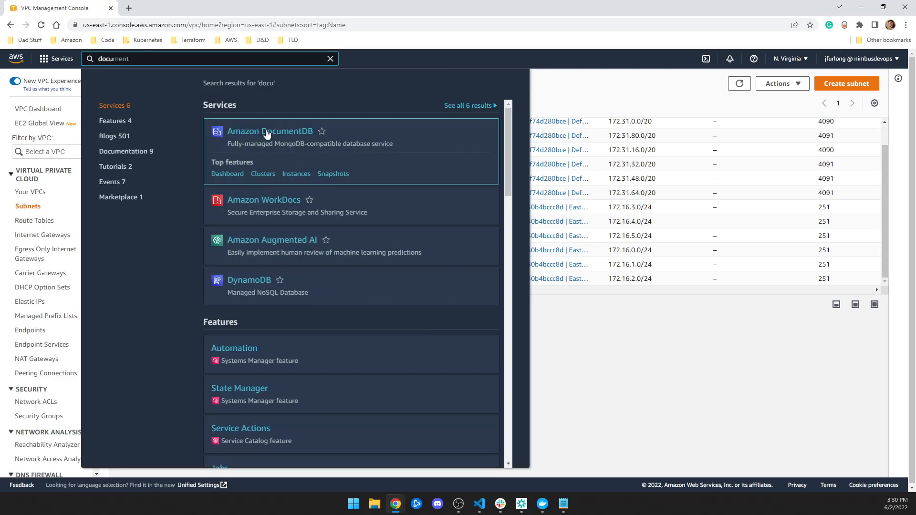
{"action": "left_click", "coordinate": [269, 131]}
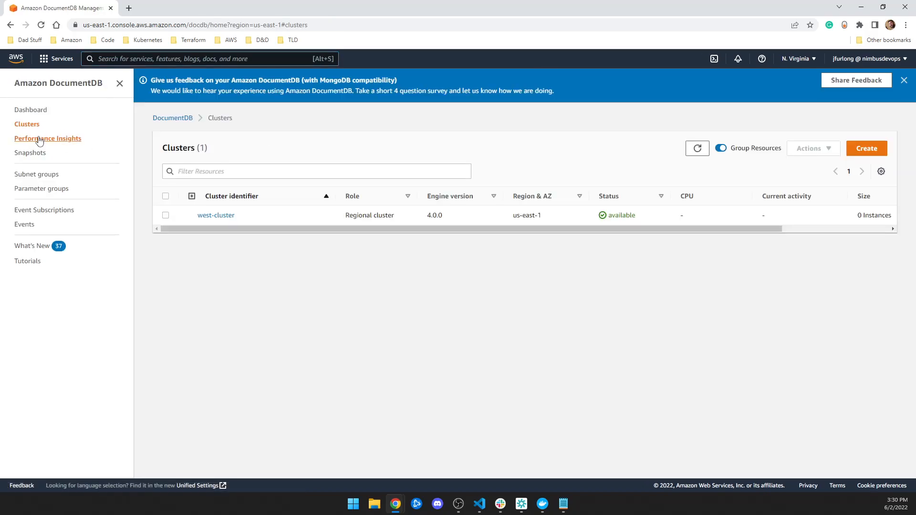
{"action": "mouse_move", "coordinate": [215, 215]}
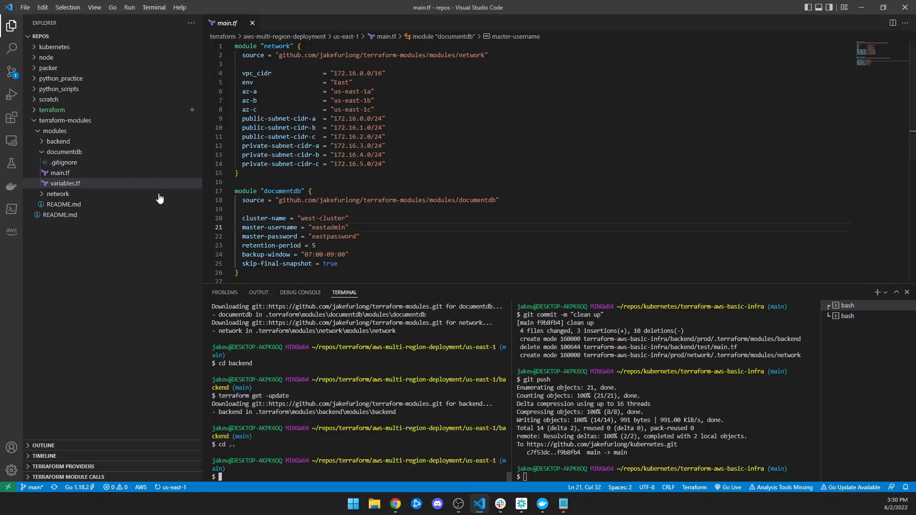
- Expand terraform > aws-multi-region-deployment > us-east-1 in the Explorer
{"action": "left_click", "coordinate": [64, 151]}
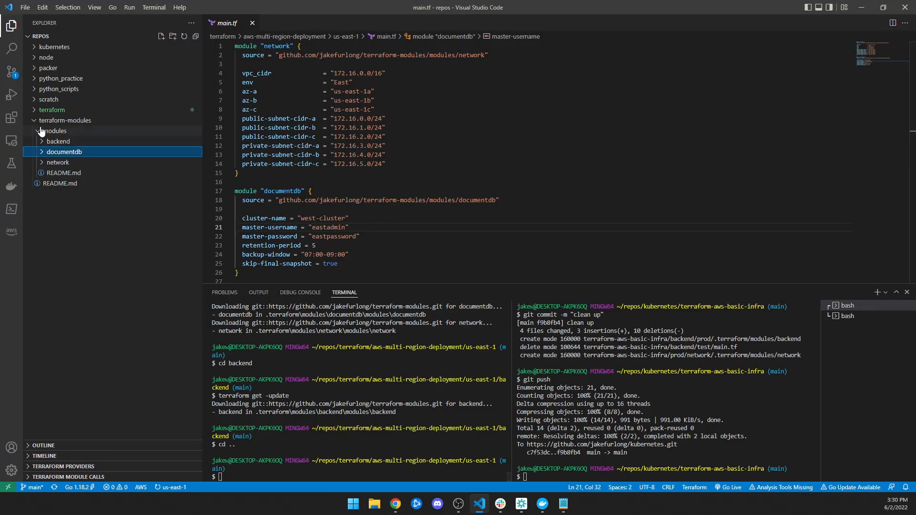
{"action": "left_click", "coordinate": [52, 109]}
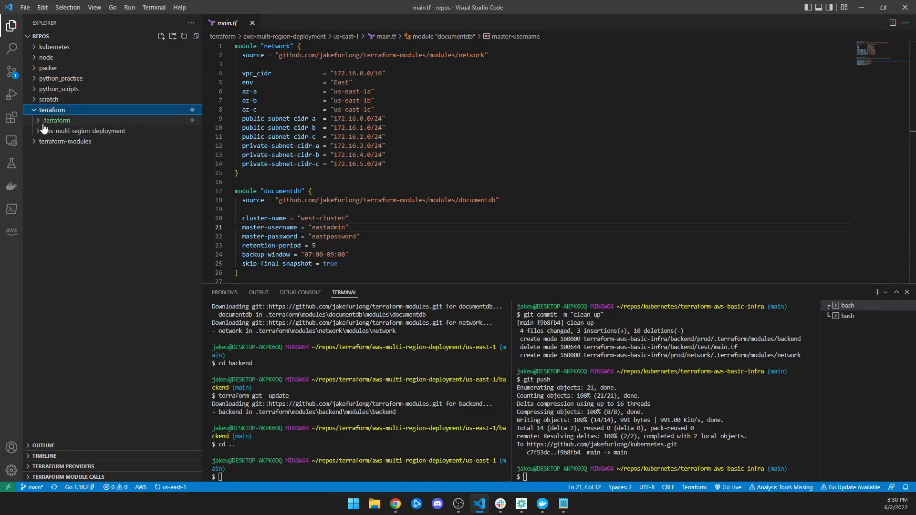
{"action": "left_click", "coordinate": [84, 130]}
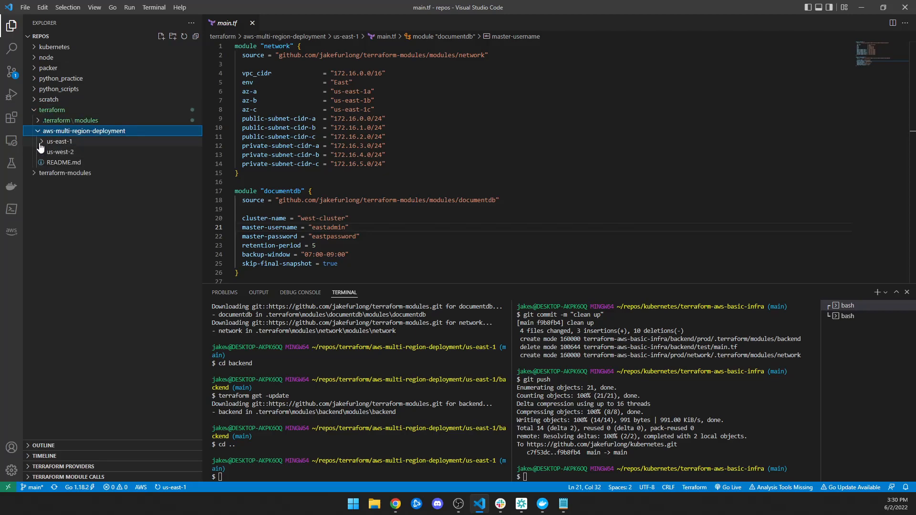
{"action": "left_click", "coordinate": [58, 141]}
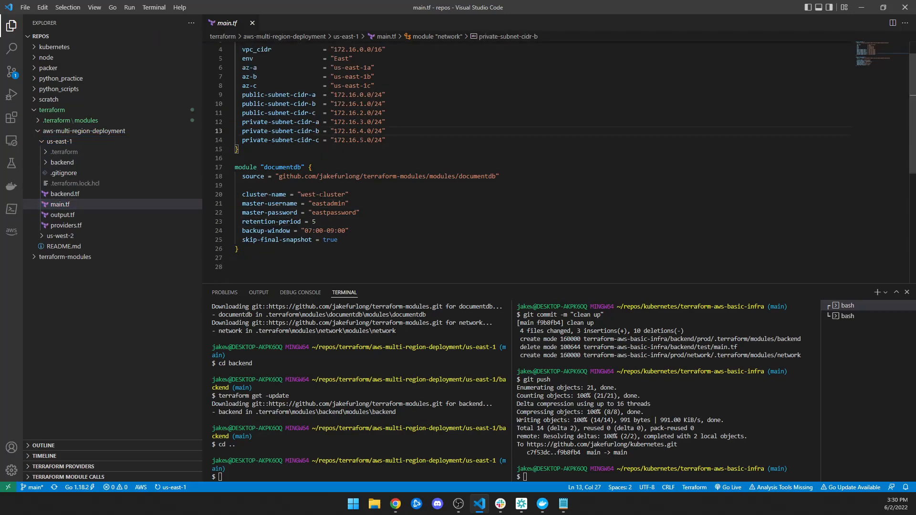
- Compare with us-west-2 main.tf and change the DocumentDB cluster-name to east-cluster
{"action": "double_click", "coordinate": [306, 194]}
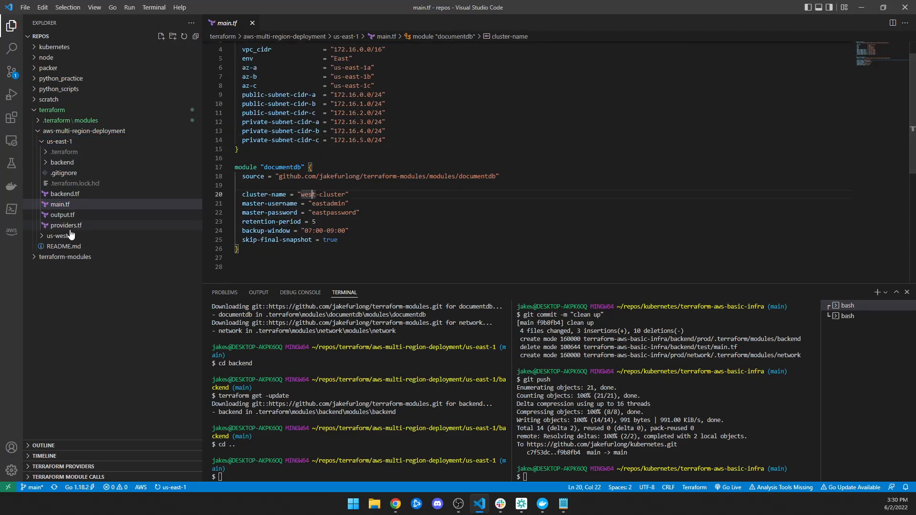
{"action": "left_click", "coordinate": [59, 299]}
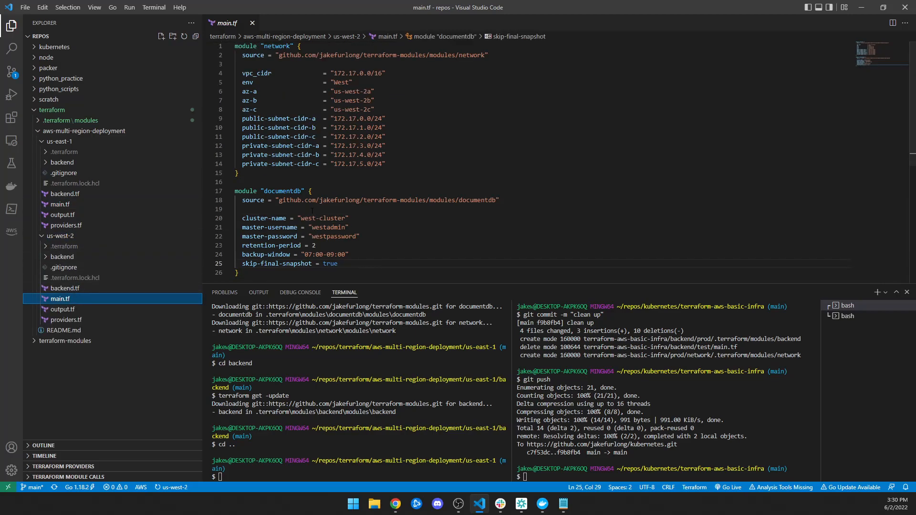
{"action": "left_click", "coordinate": [60, 204]}
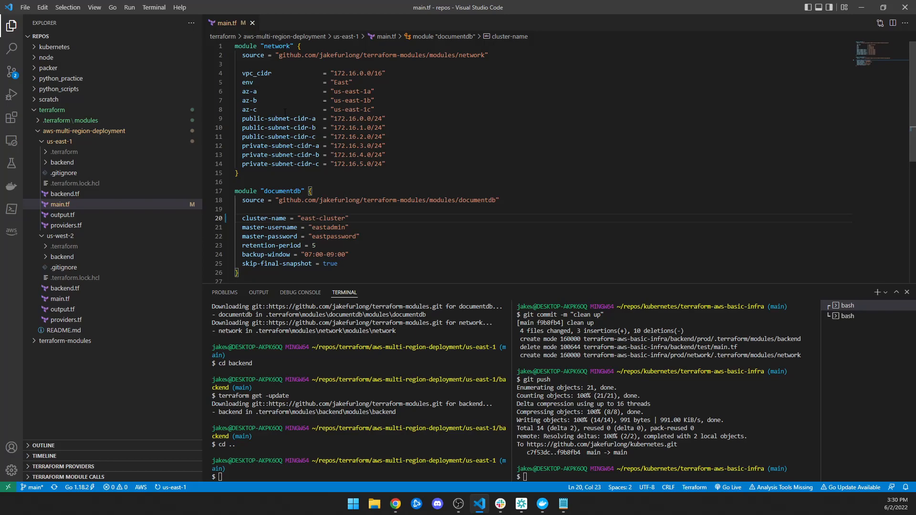
{"action": "scroll", "scroll_direction": "down", "scroll_amount": 3}
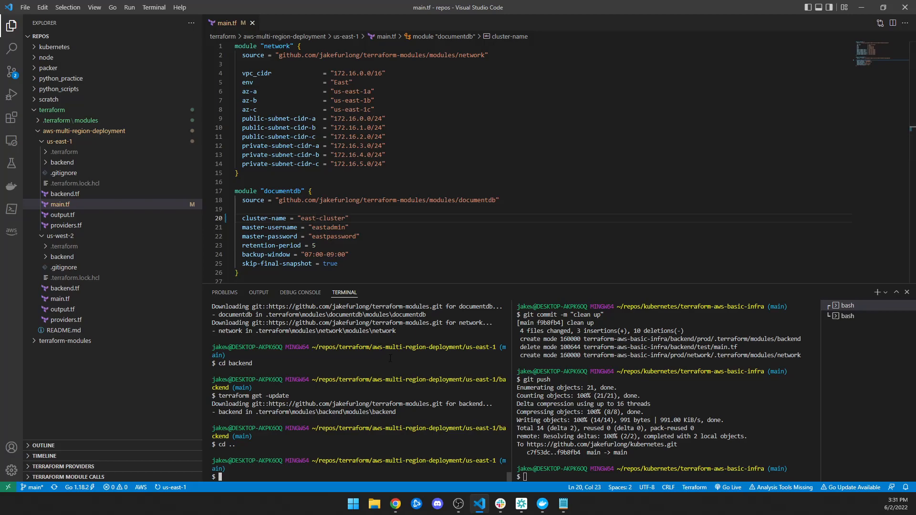
- Run terraform apply in us-east-1 and confirm with yes
{"action": "type", "text": "teraf"}
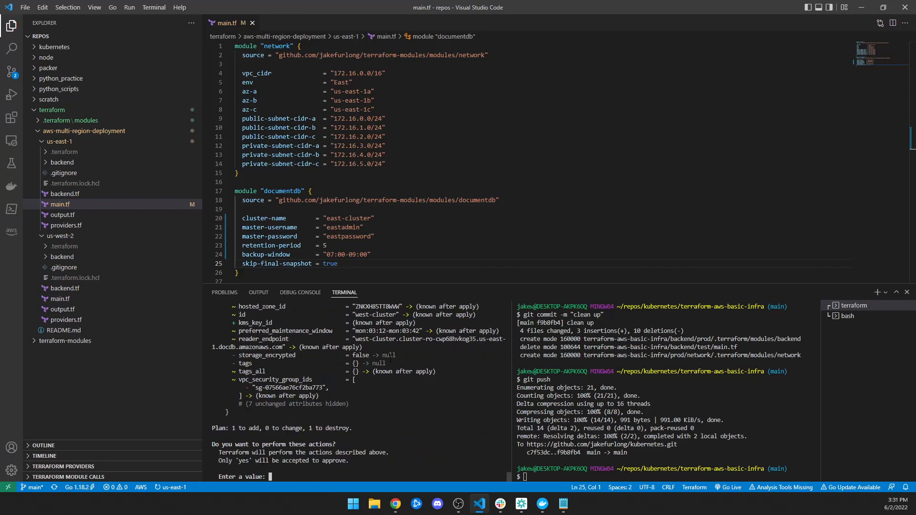
{"action": "type", "text": "yes"}
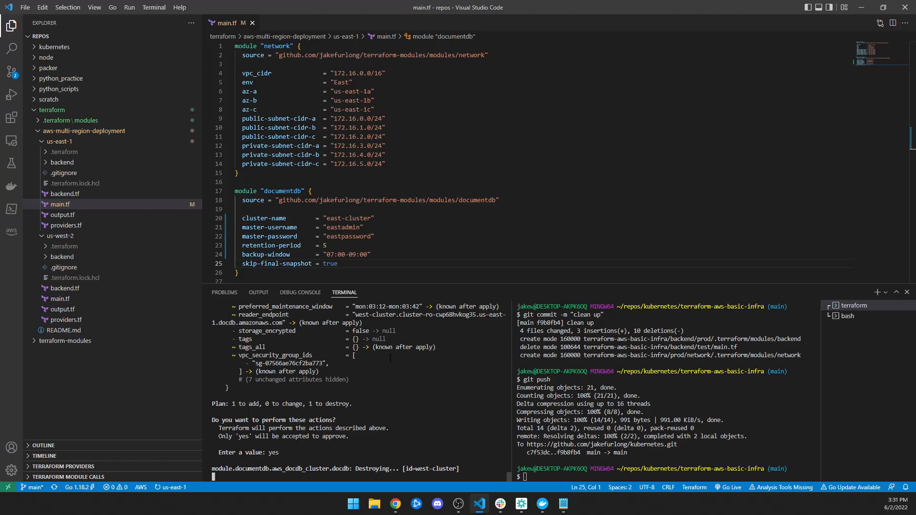
{"action": "mouse_move", "coordinate": [75, 209]}
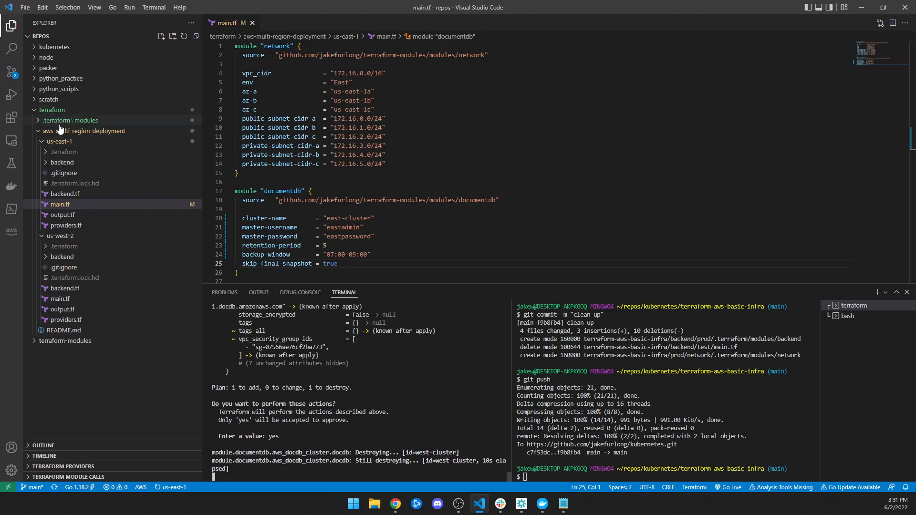
{"action": "mouse_move", "coordinate": [72, 218]}
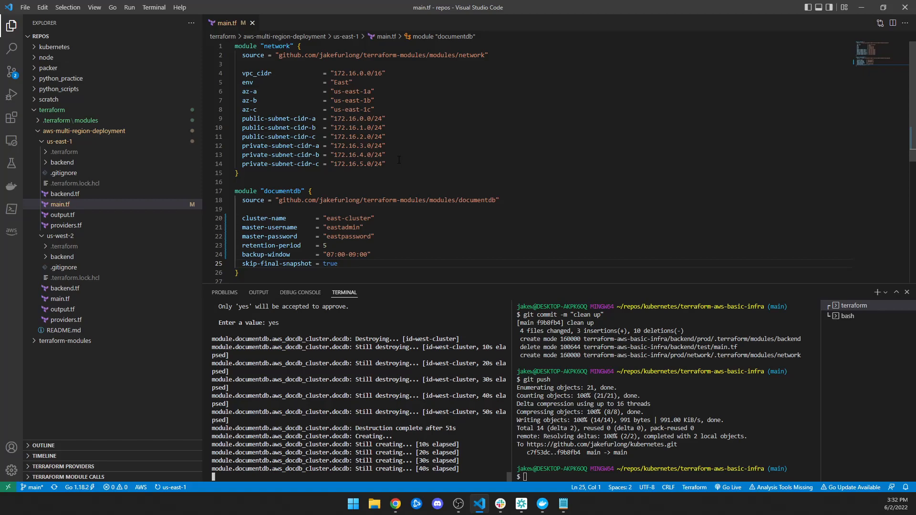
- Scroll the terminal output until Apply complete: 1 added, 0 changed, 1 destroyed appears
{"action": "scroll", "scroll_direction": "down", "scroll_amount": 3}
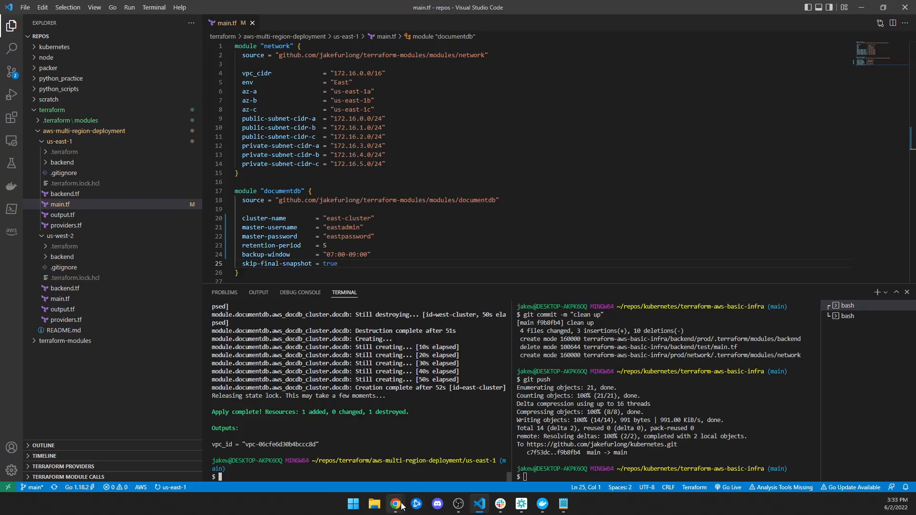
- Check east-cluster in N. Virginia, then list Oregon's DocumentDB clusters showing west-cluster
{"action": "left_click", "coordinate": [396, 503]}
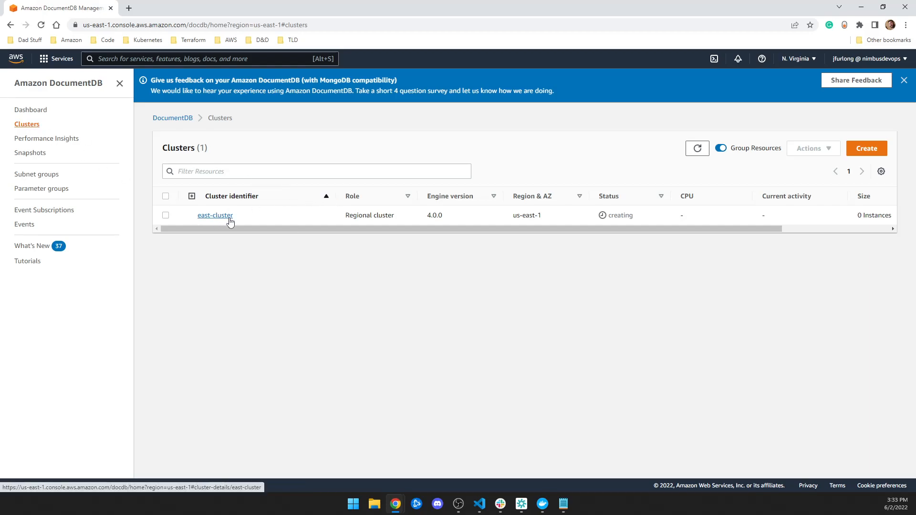
{"action": "left_click", "coordinate": [214, 215]}
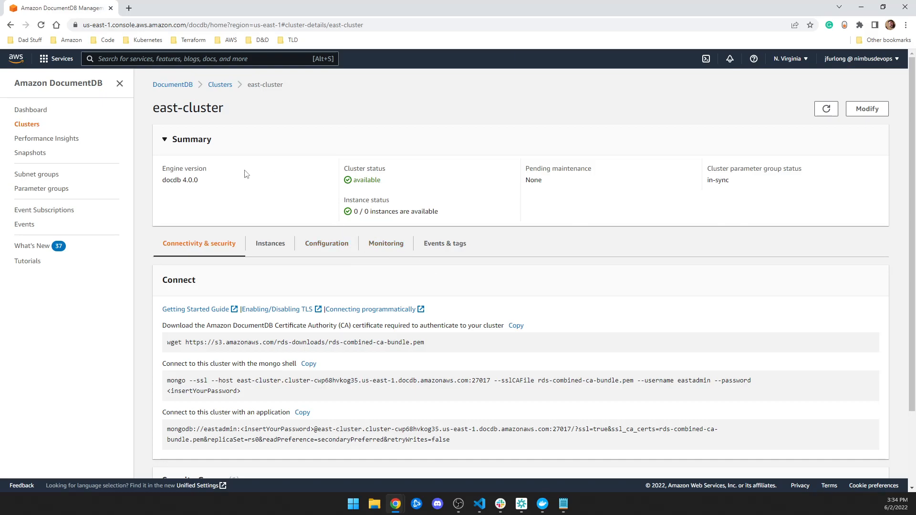
{"action": "left_click", "coordinate": [789, 59]}
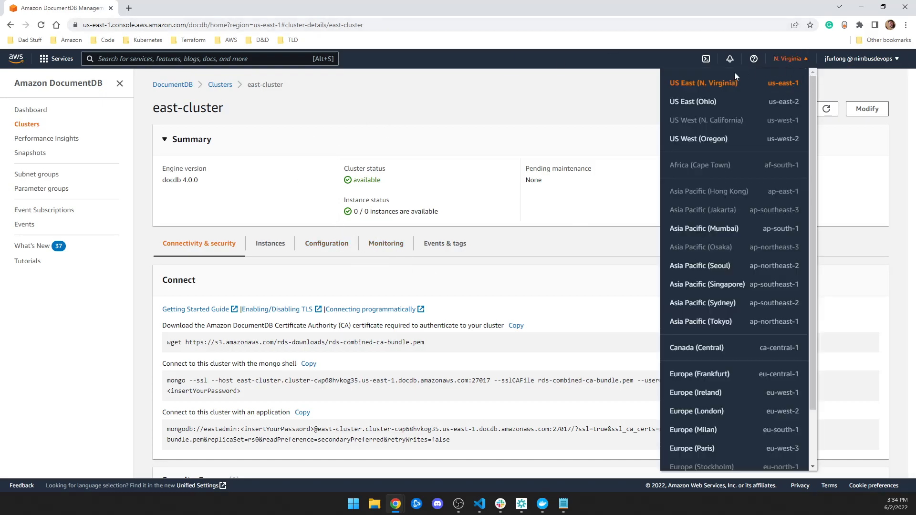
{"action": "mouse_move", "coordinate": [703, 139]}
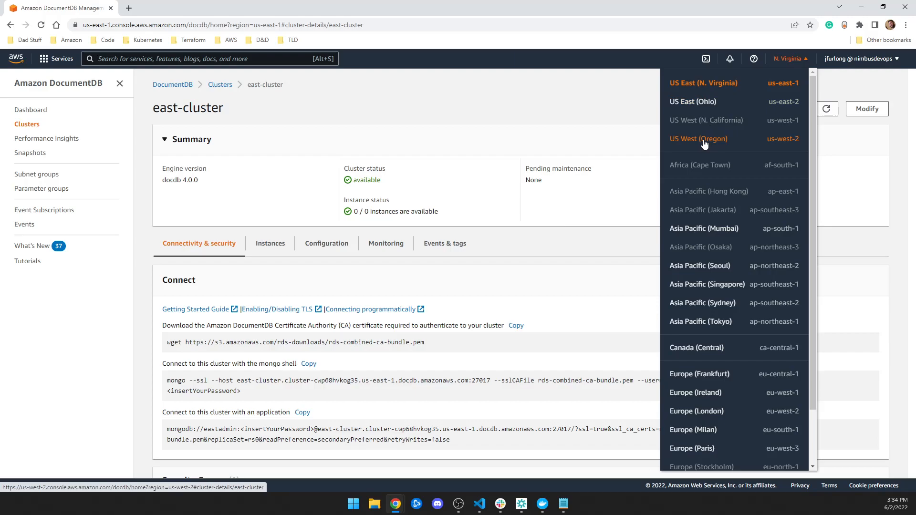
{"action": "left_click", "coordinate": [698, 138]}
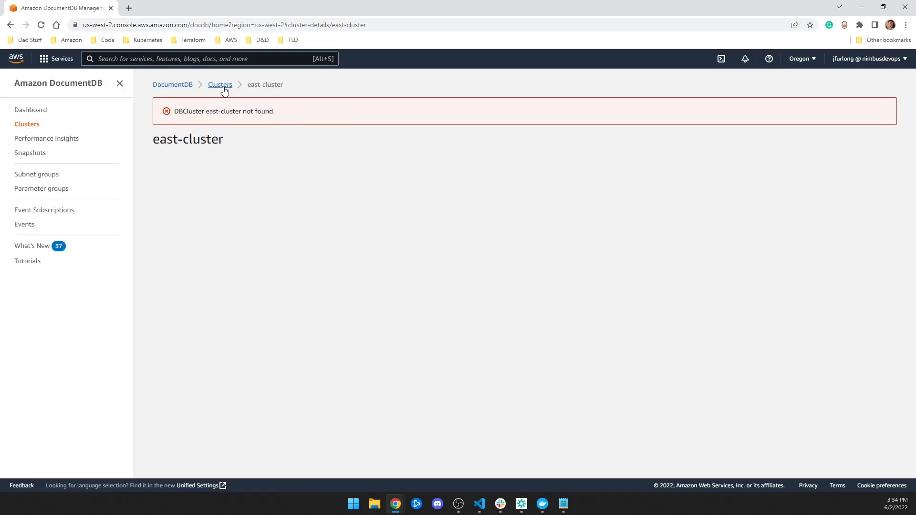
{"action": "left_click", "coordinate": [220, 84]}
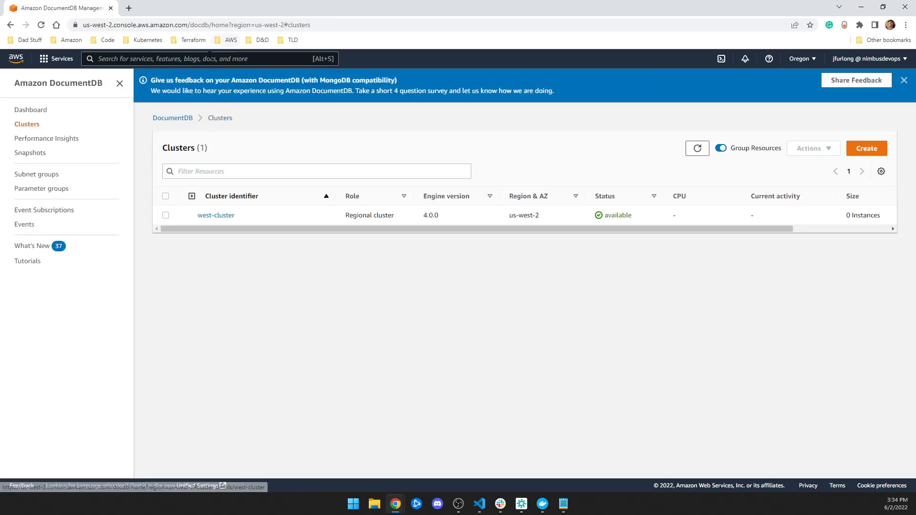
- Open VPC and review the West VPC main route table's subnet associations
{"action": "type", "text": "vpc"}
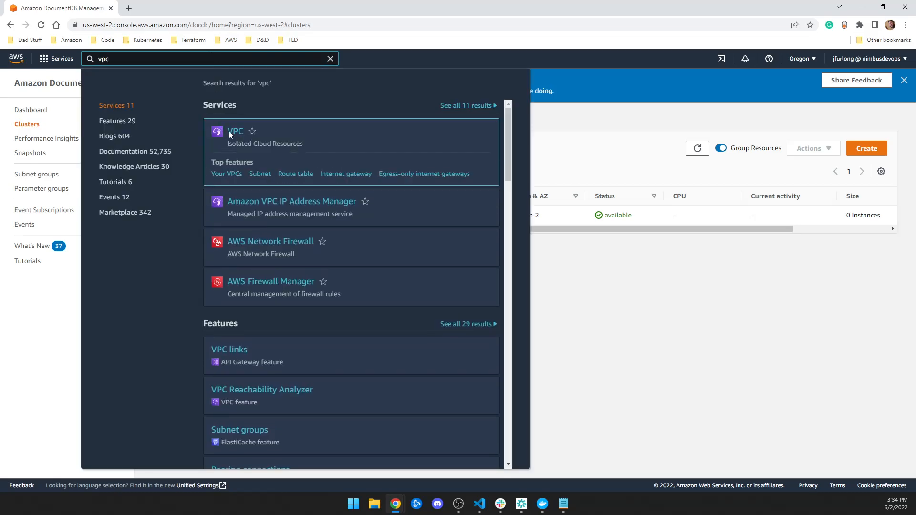
{"action": "left_click", "coordinate": [235, 131]}
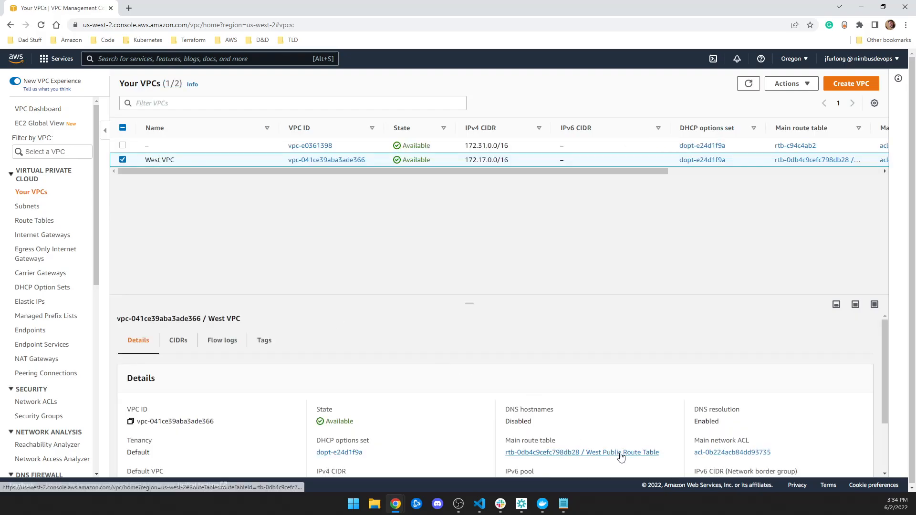
{"action": "left_click", "coordinate": [581, 453]}
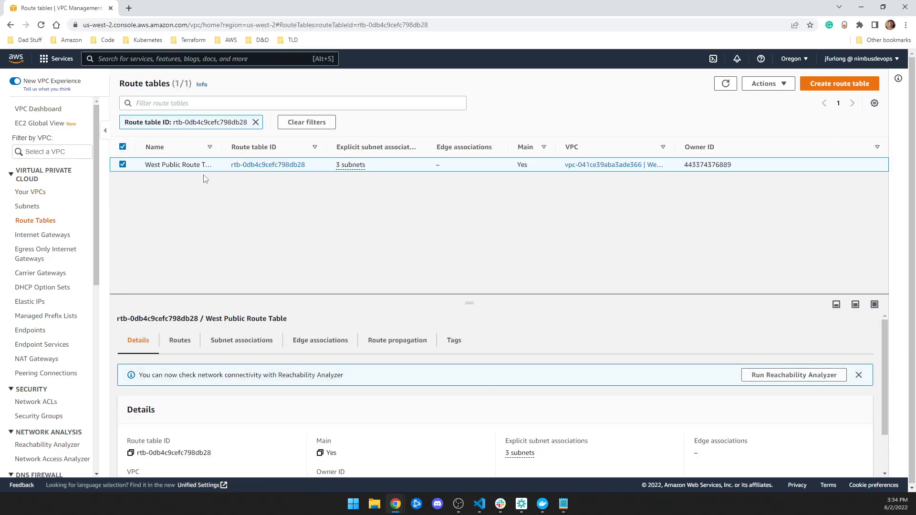
{"action": "left_click", "coordinate": [240, 340]}
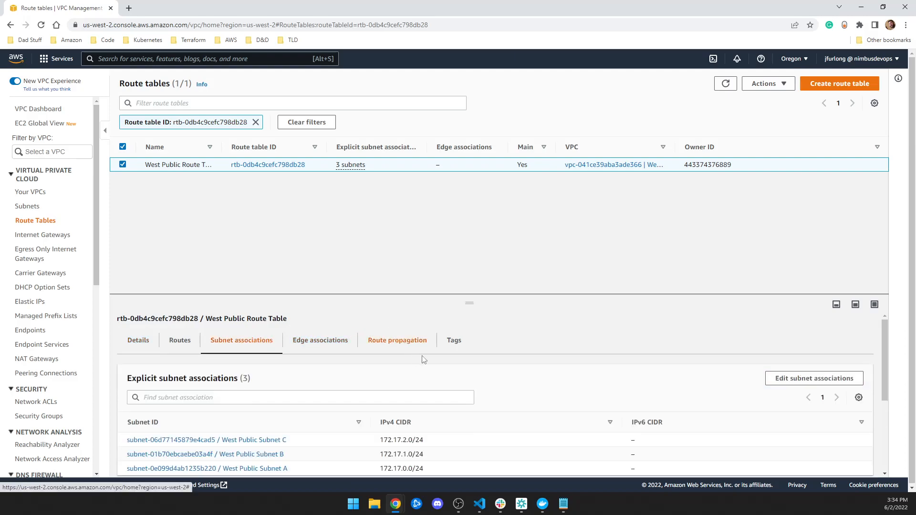
{"action": "scroll", "scroll_direction": "down", "scroll_amount": 3}
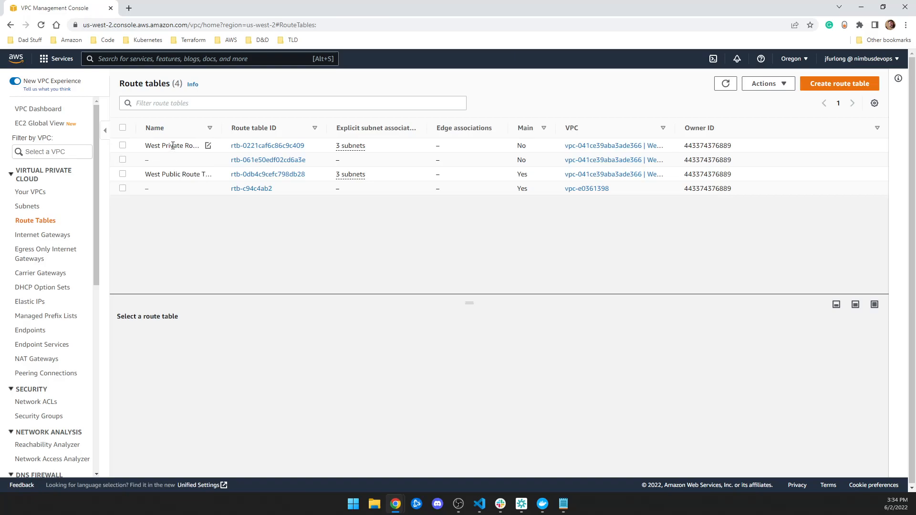
- Inspect the West Private Route Table's subnets, then return to Visual Studio Code
{"action": "left_click", "coordinate": [122, 145]}
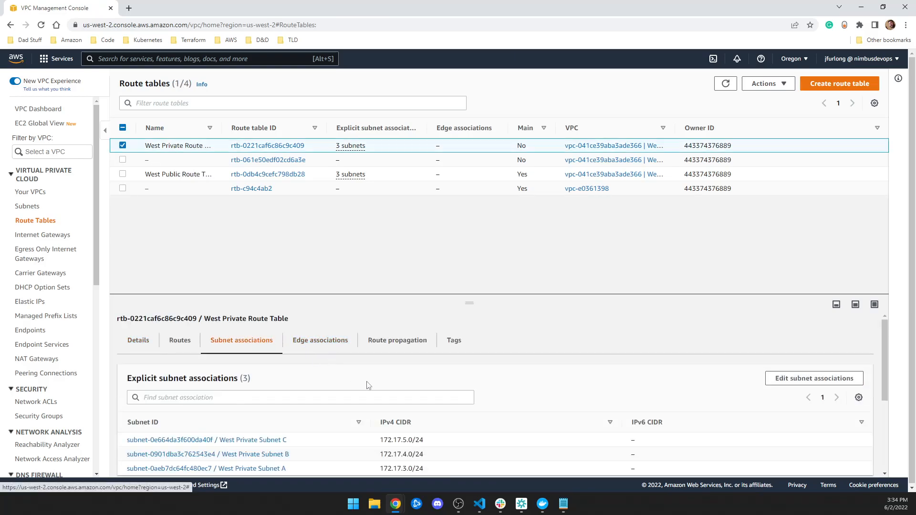
{"action": "scroll", "scroll_direction": "down", "scroll_amount": 3}
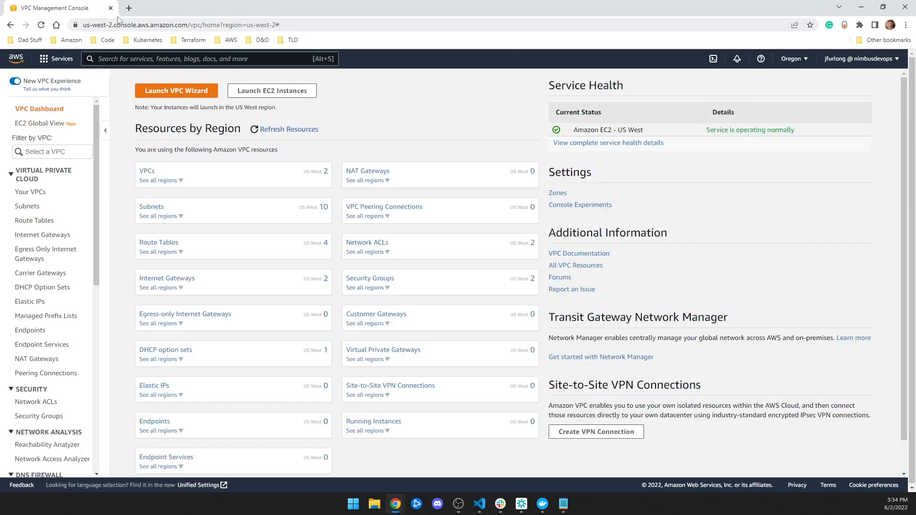
{"action": "left_click", "coordinate": [478, 503]}
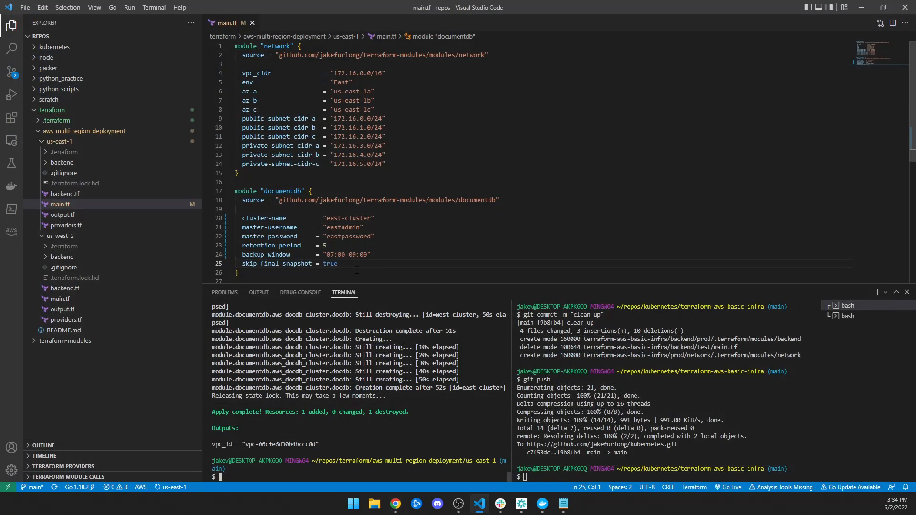